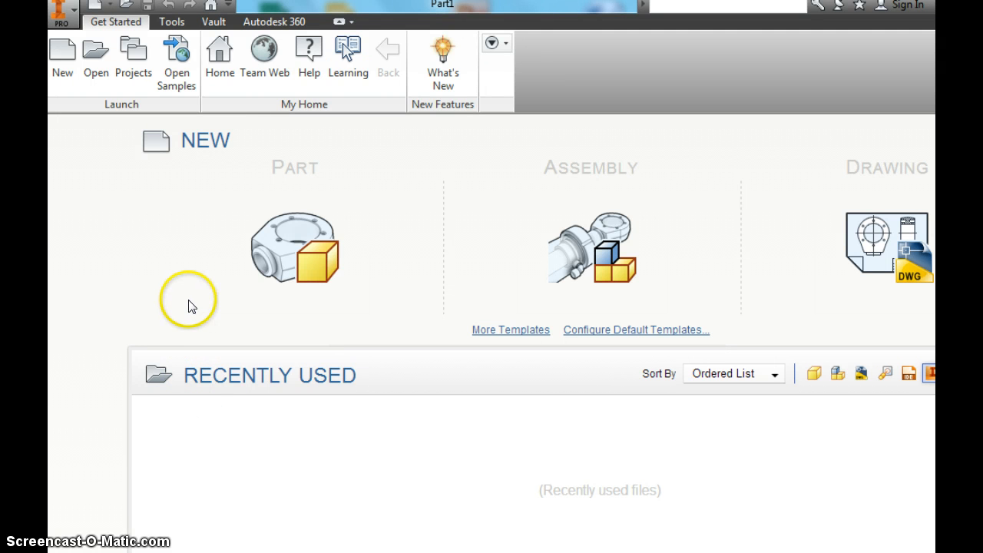
mouse_move(63, 58)
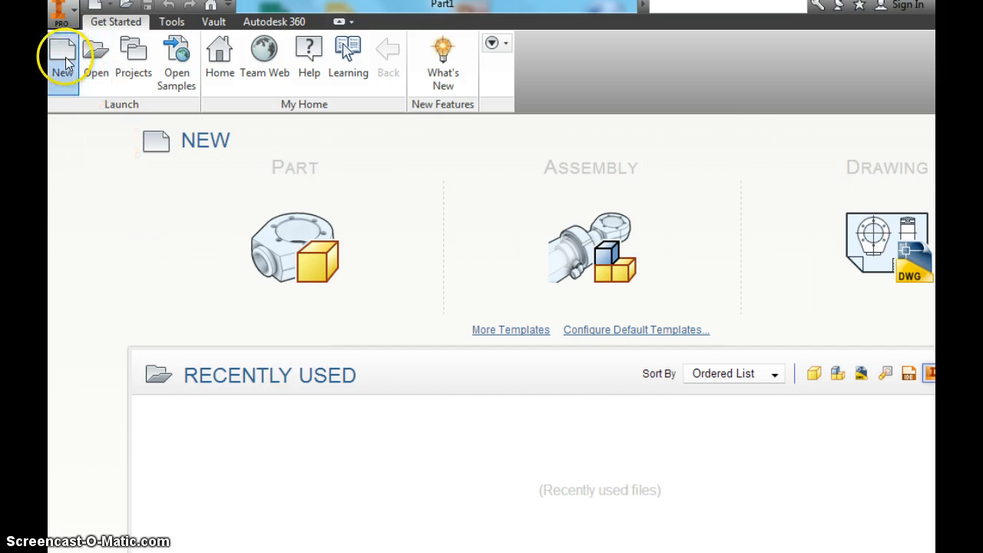
- Create a new Standard part and start a 2D sketch on the XY plane
left_click(61, 58)
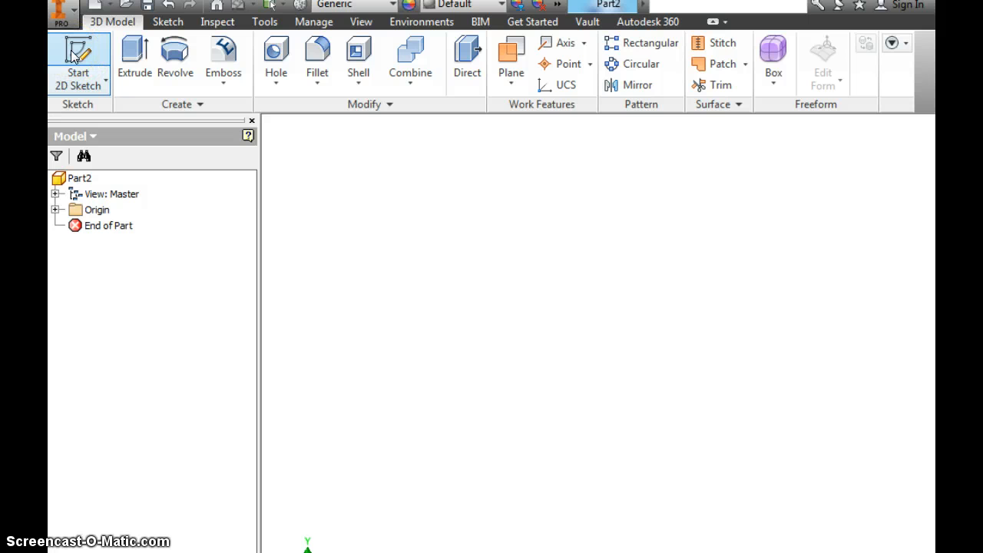
left_click(77, 62)
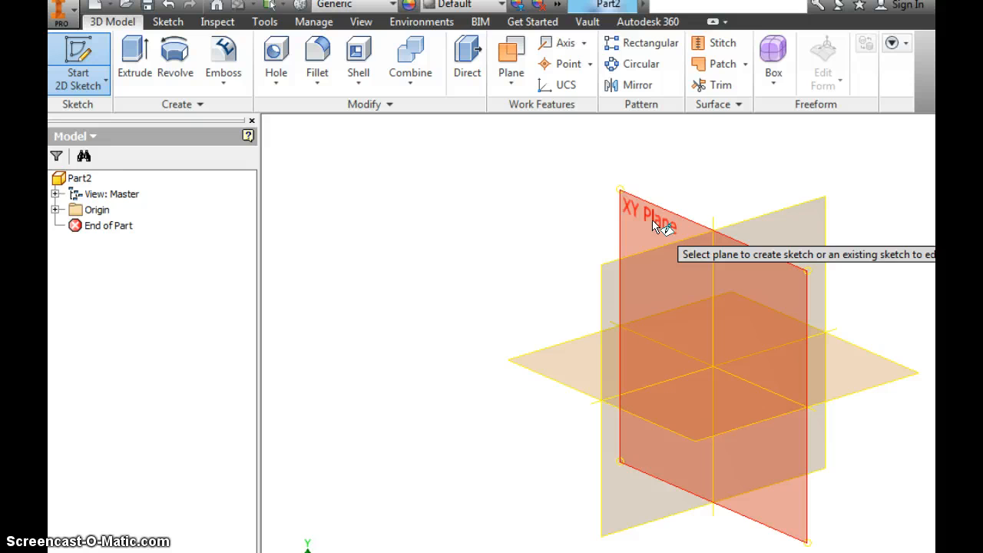
left_click(646, 212)
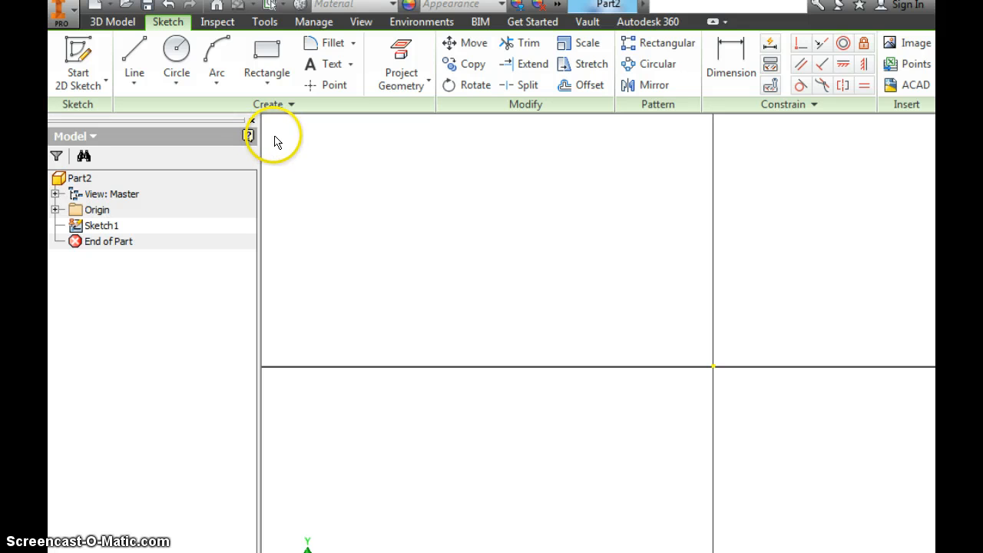
mouse_move(311, 178)
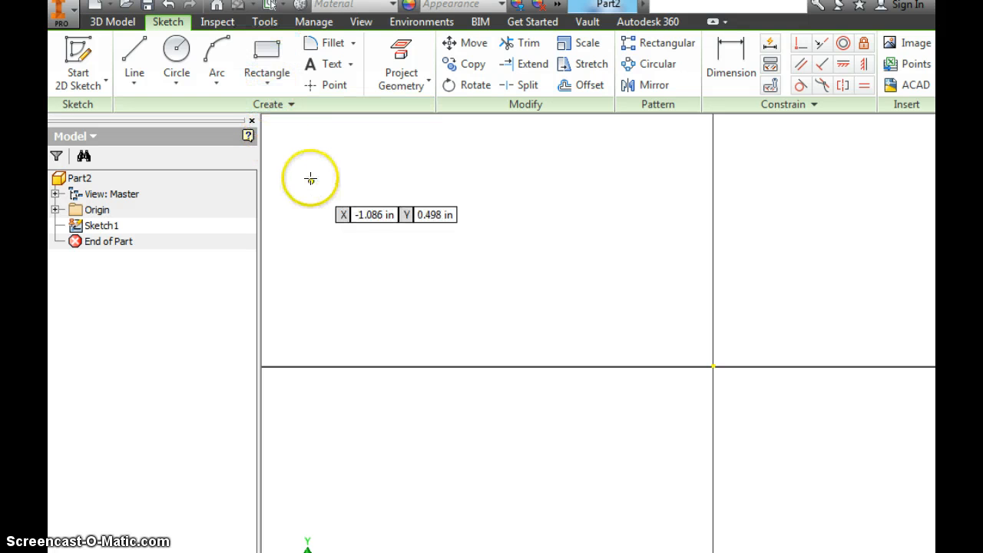
- Draw a two-point rectangle for the keychain plate up-left of the origin and end the command
left_click(267, 54)
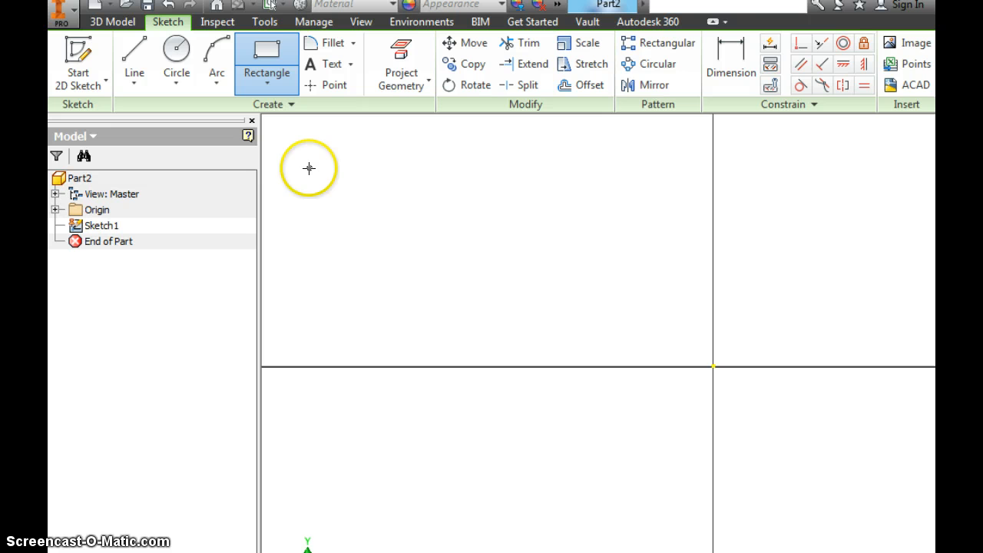
left_click_drag(307, 168, 648, 305)
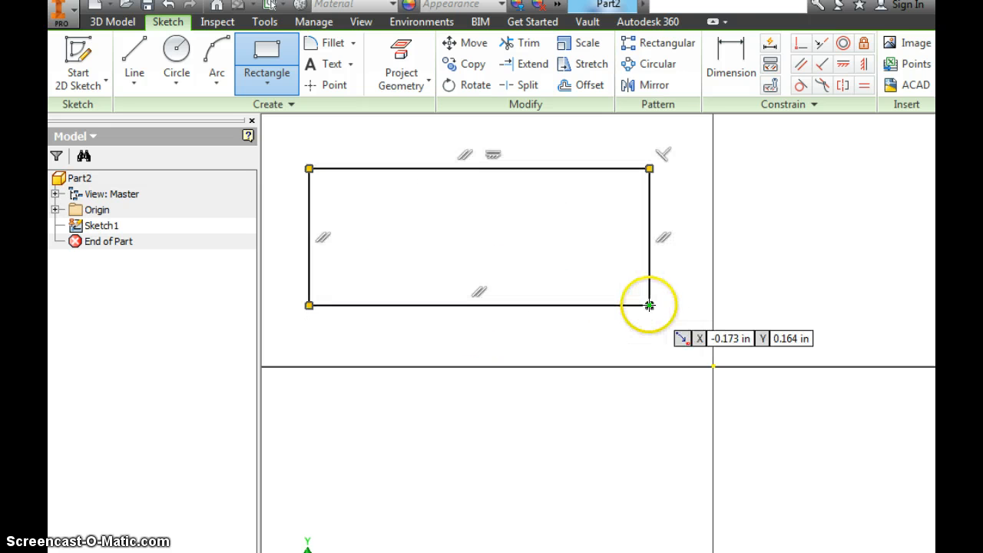
right_click(648, 304)
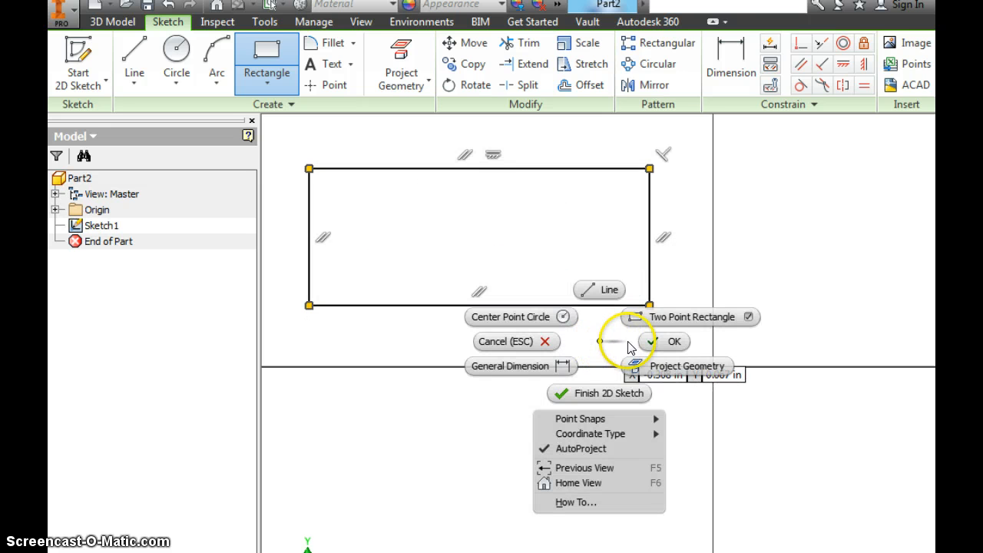
left_click(673, 341)
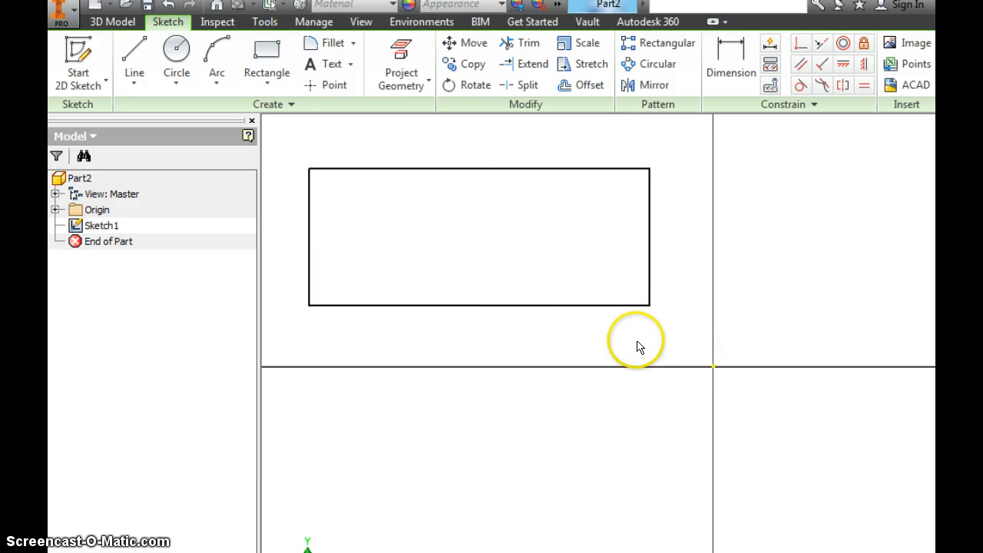
mouse_move(569, 334)
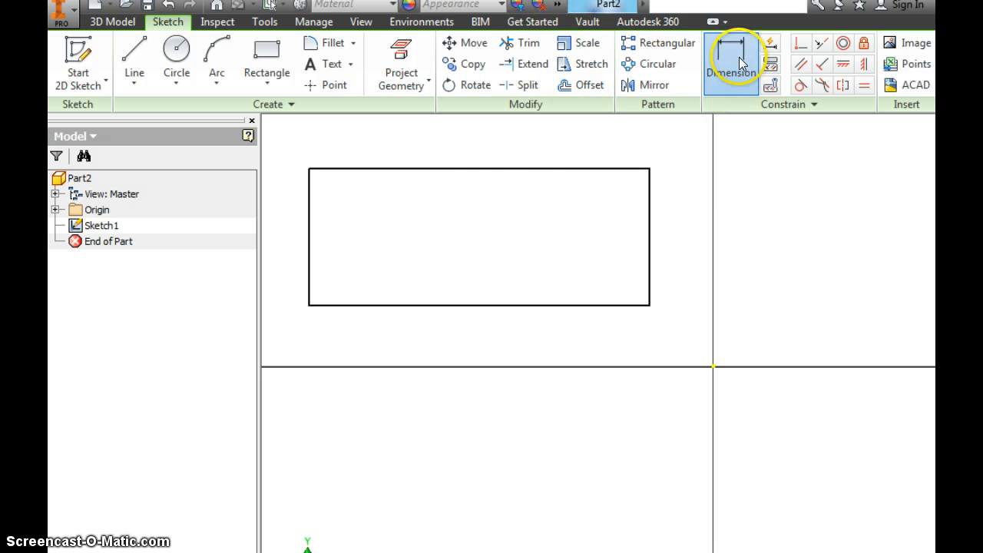
- Dimension the rectangle 4 in wide by 2 in tall and end dimensioning
left_click(732, 62)
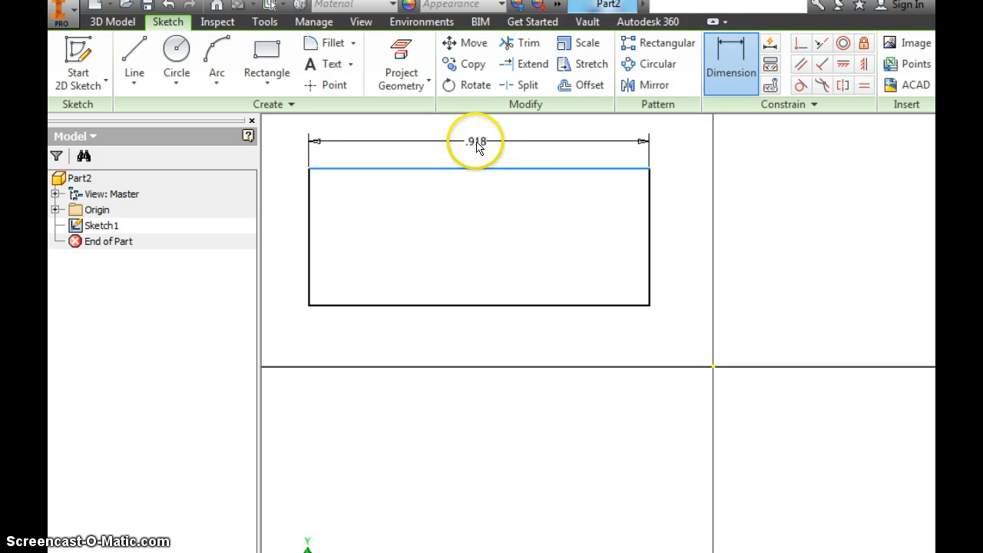
left_click(477, 141)
type("4")
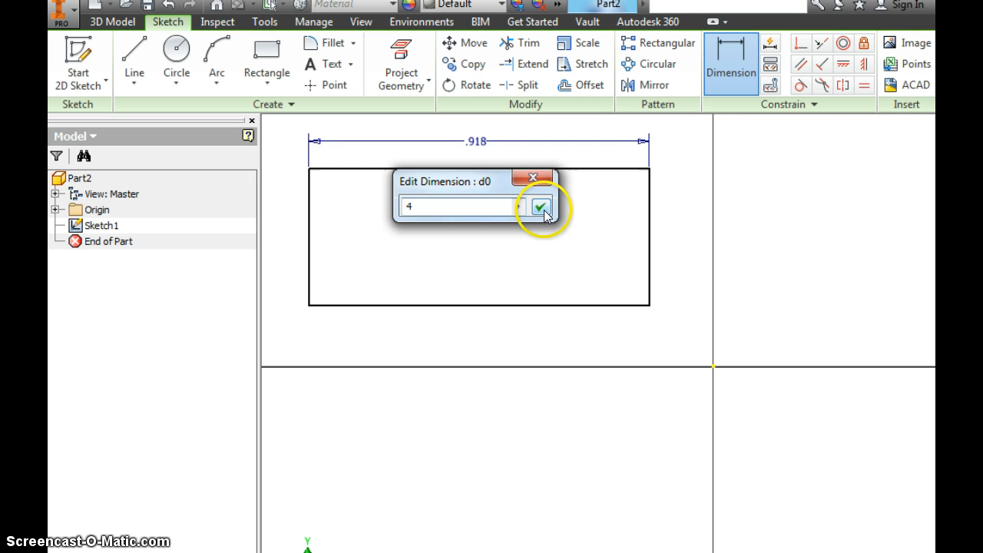
left_click(541, 209)
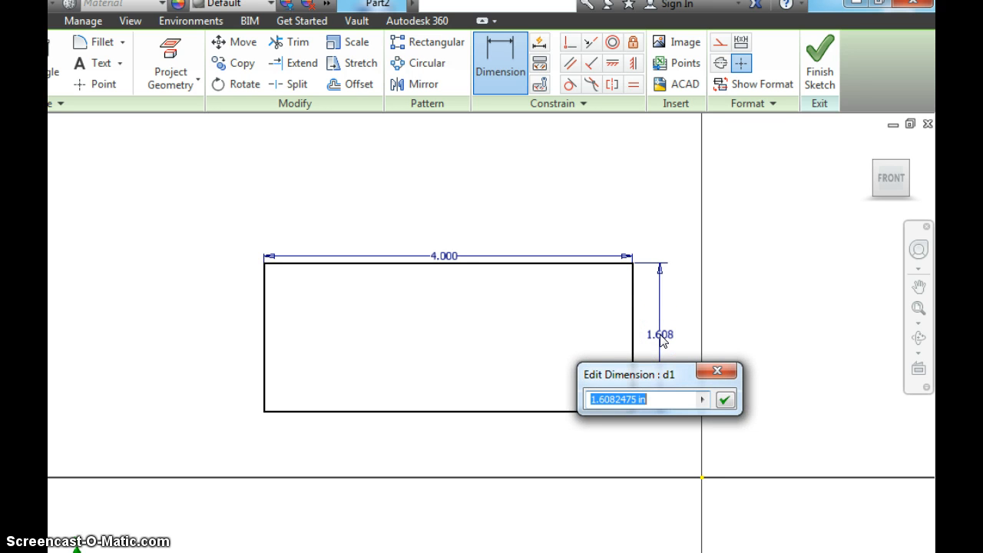
left_click(725, 399)
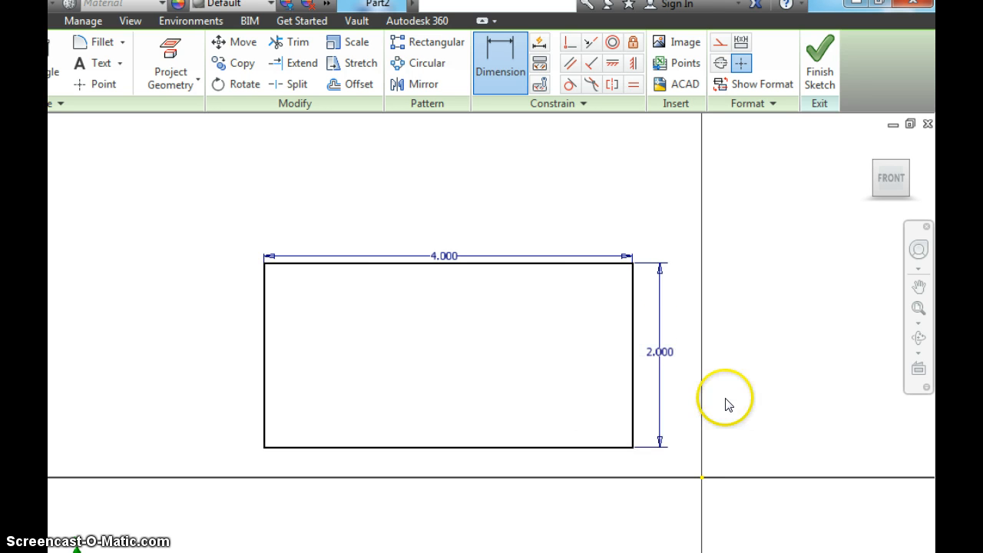
mouse_move(392, 192)
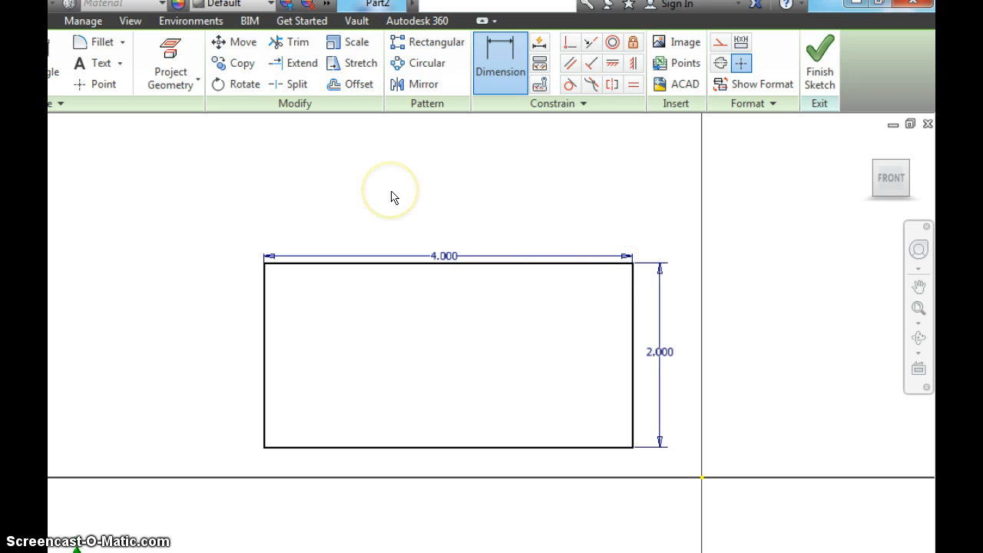
right_click(390, 193)
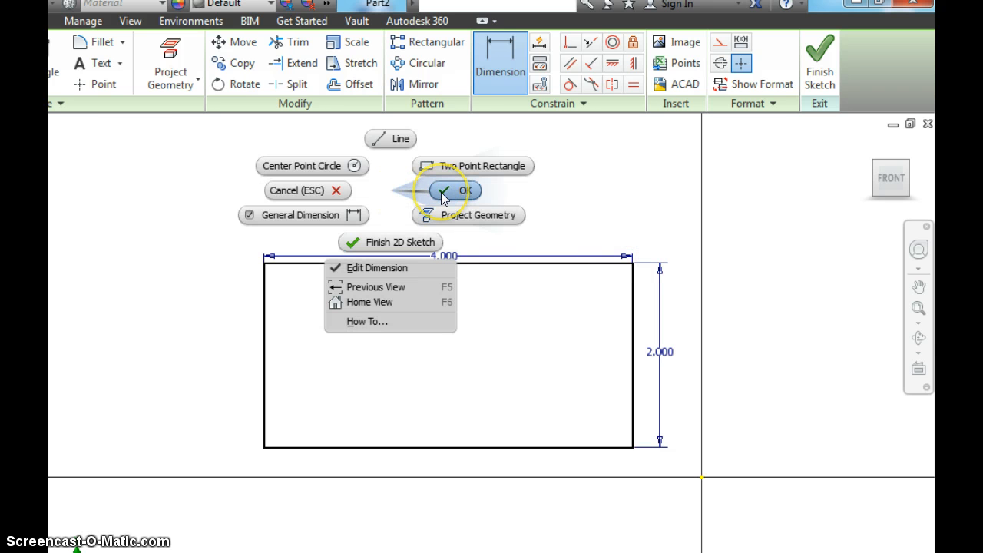
left_click(455, 191)
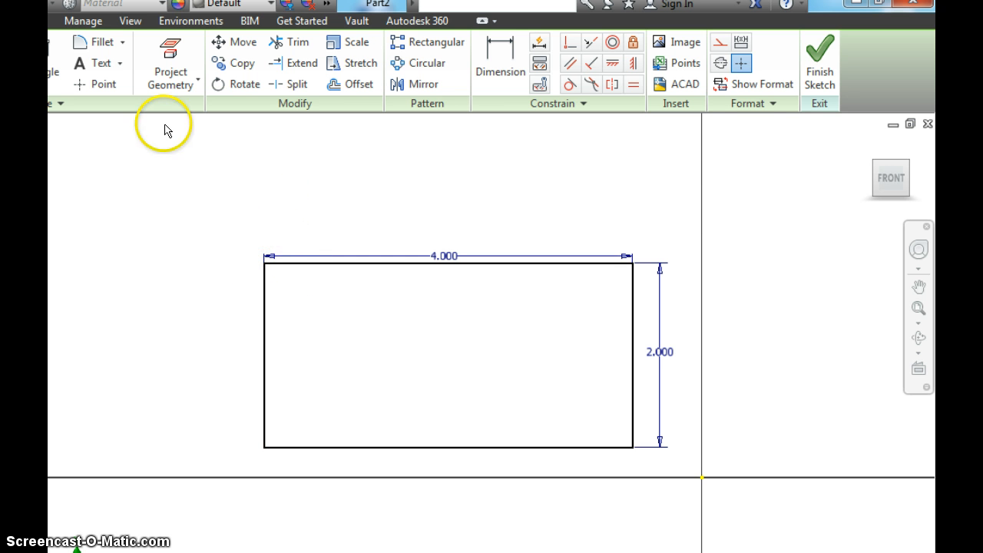
- Round all four rectangle corners with 0.125 in fillets and close the fillet dialog
left_click(98, 42)
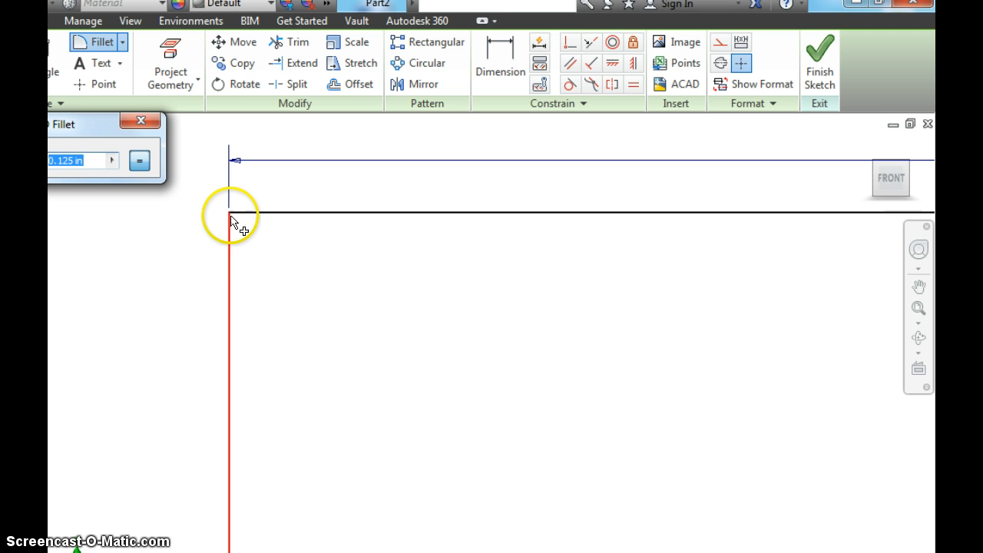
left_click(232, 215)
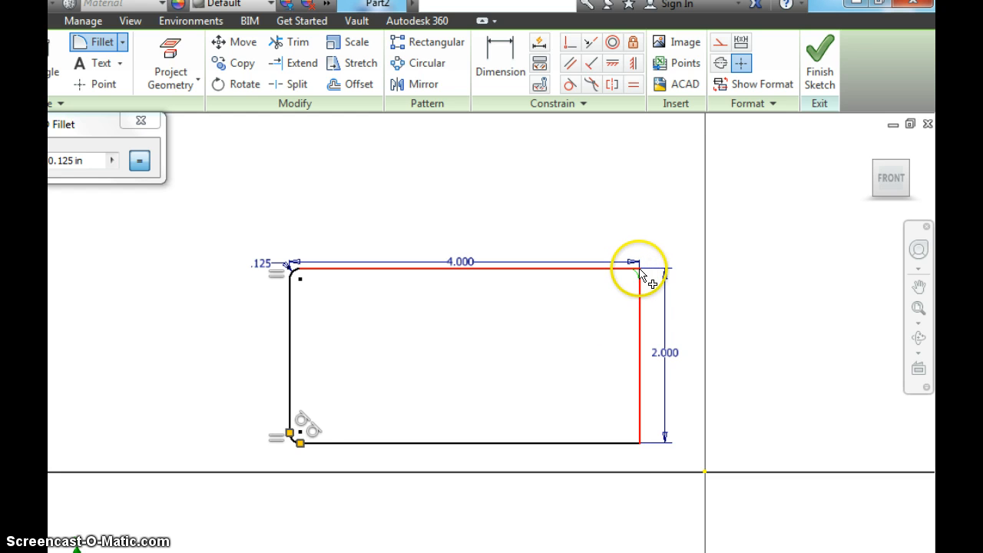
left_click(638, 438)
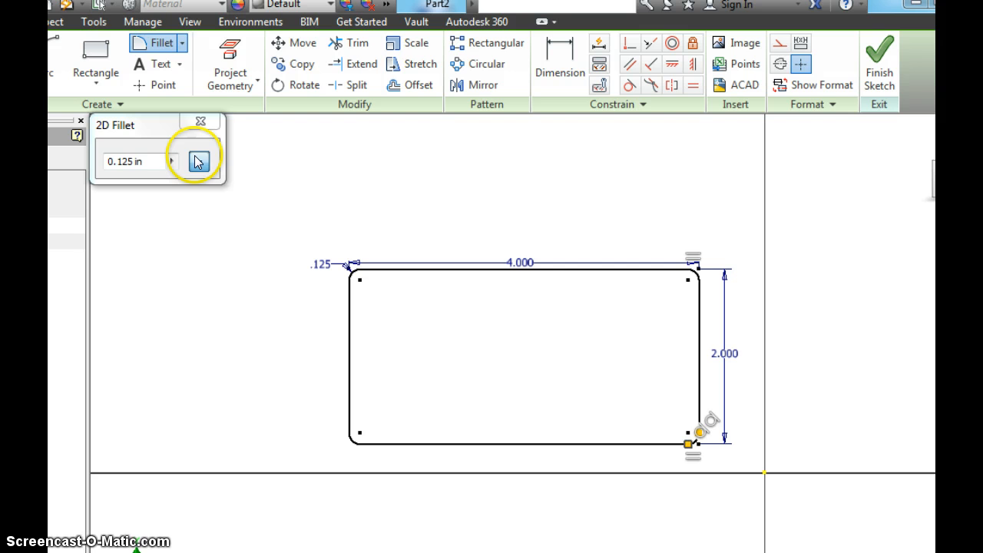
left_click(198, 162)
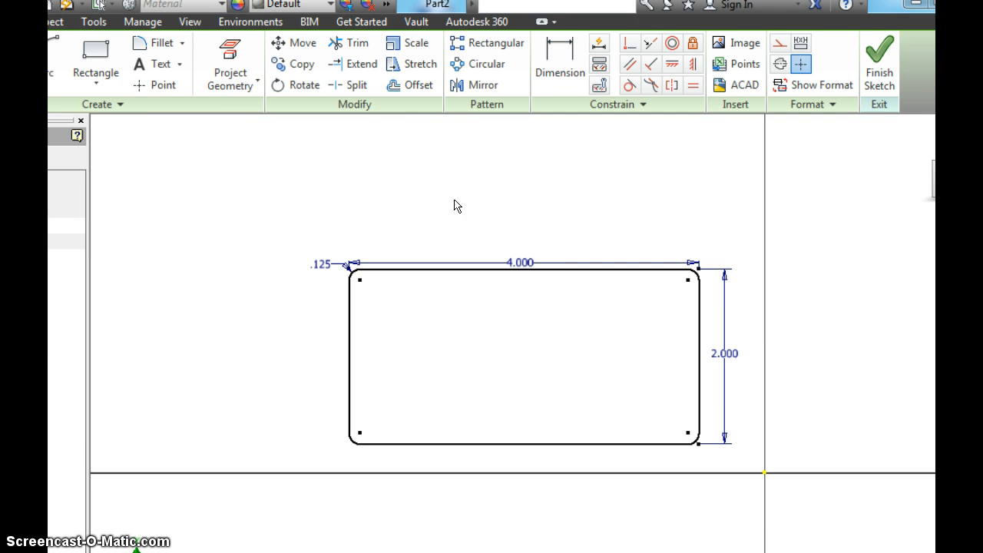
left_click(422, 323)
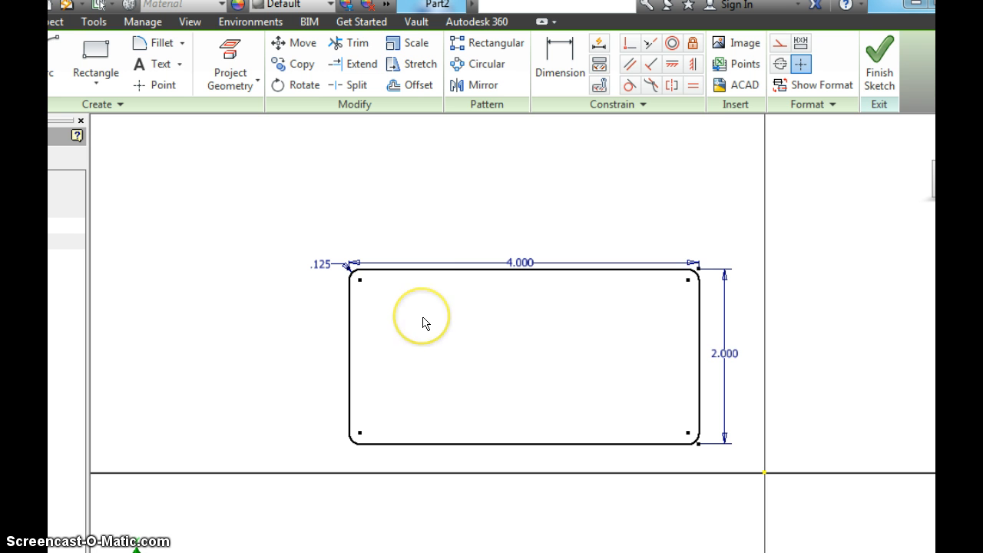
left_click(423, 321)
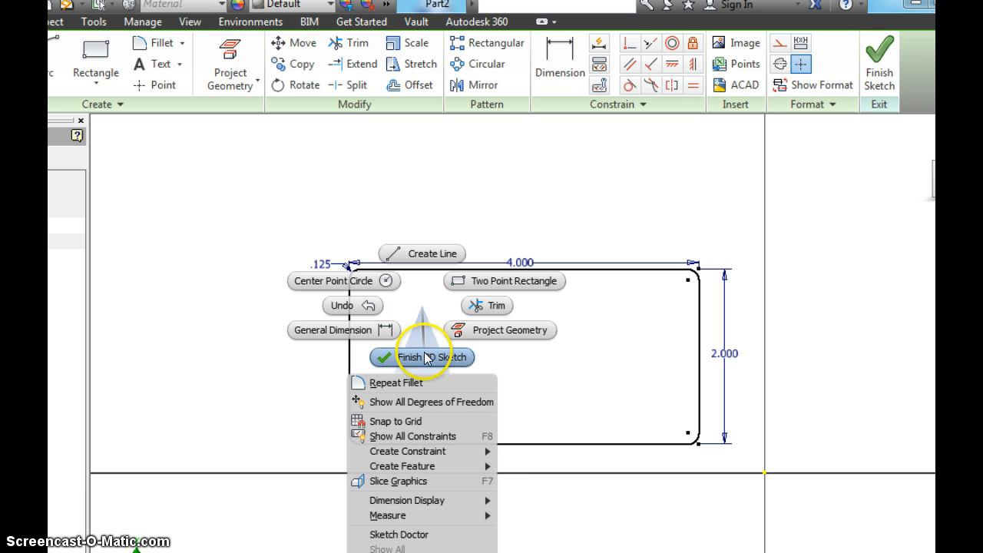
- Finish the sketch and extrude the rounded profile 0.5 in into a solid plate (Extrusion1)
left_click(421, 357)
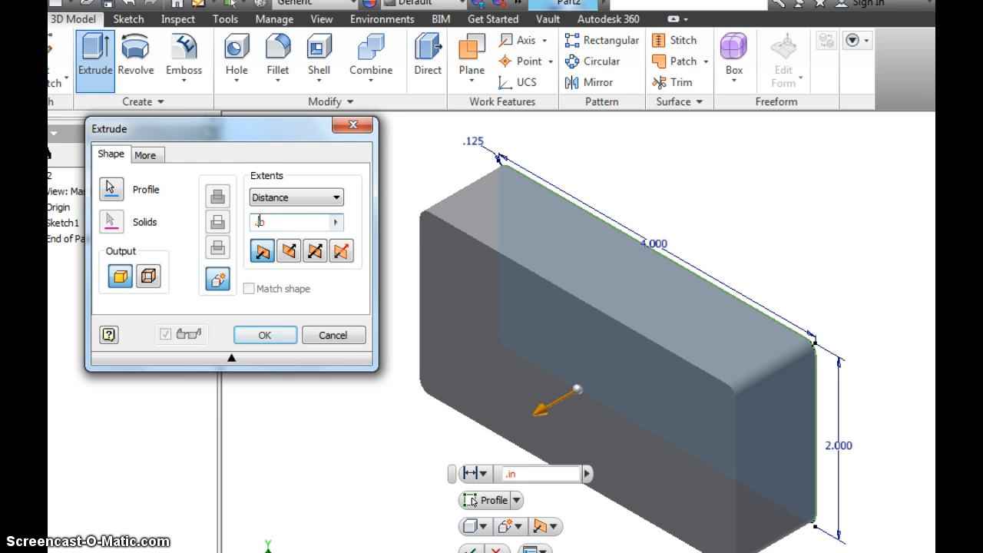
type(".5in")
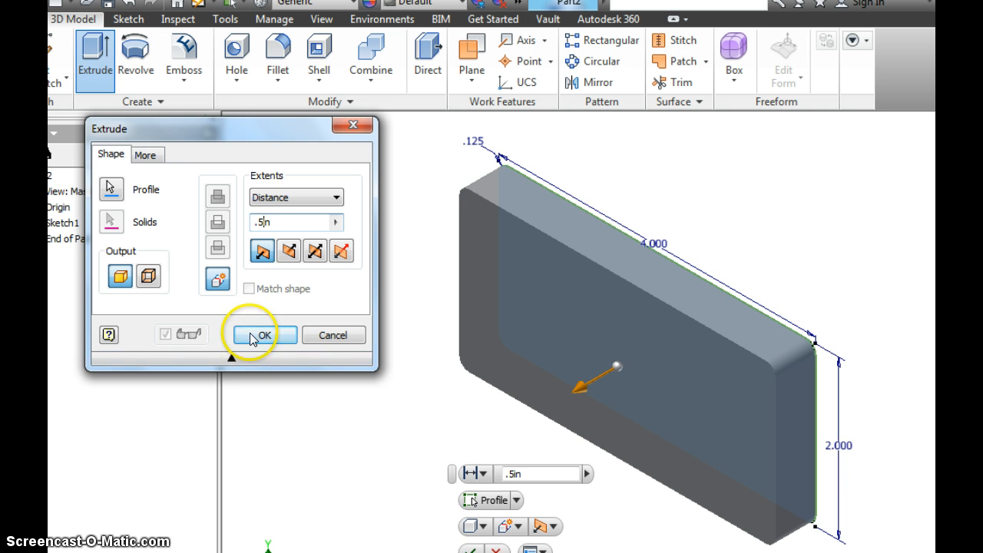
left_click(264, 335)
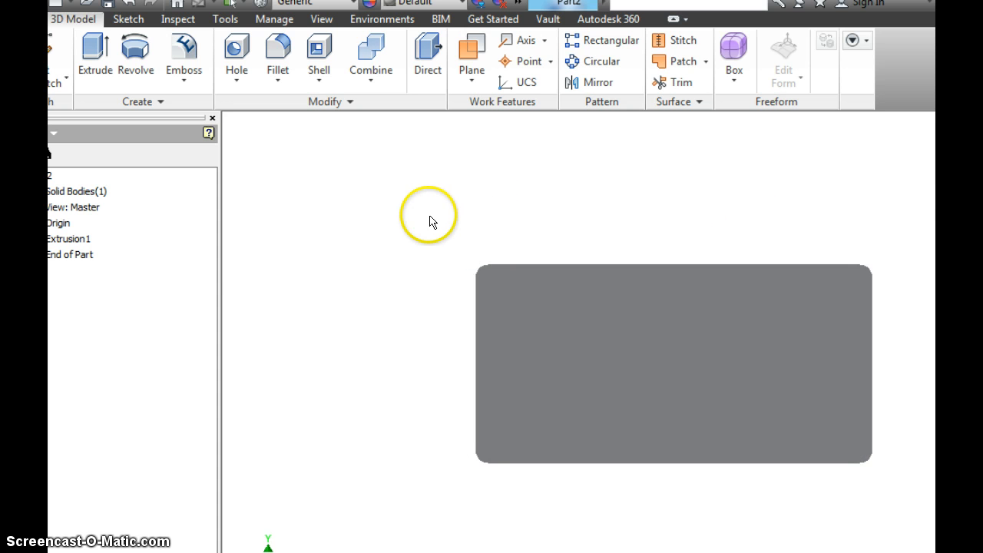
- Start Sketch2 on the plate's front face via the marking menu
right_click(428, 215)
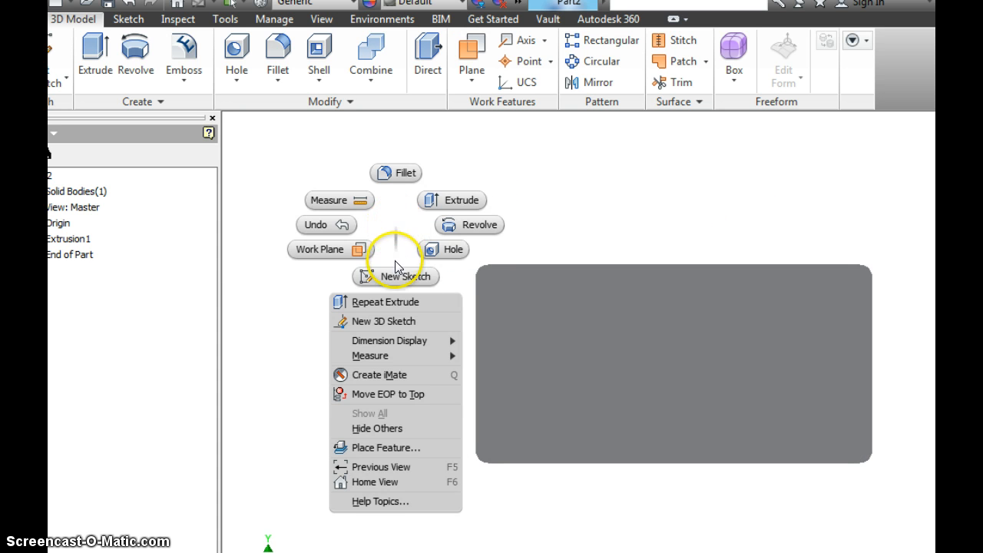
left_click(470, 225)
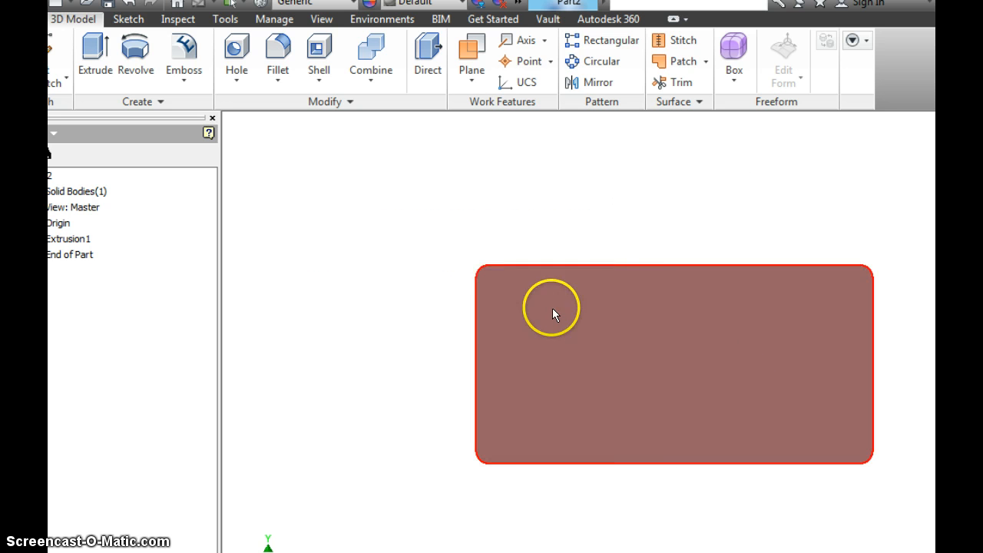
mouse_move(550, 361)
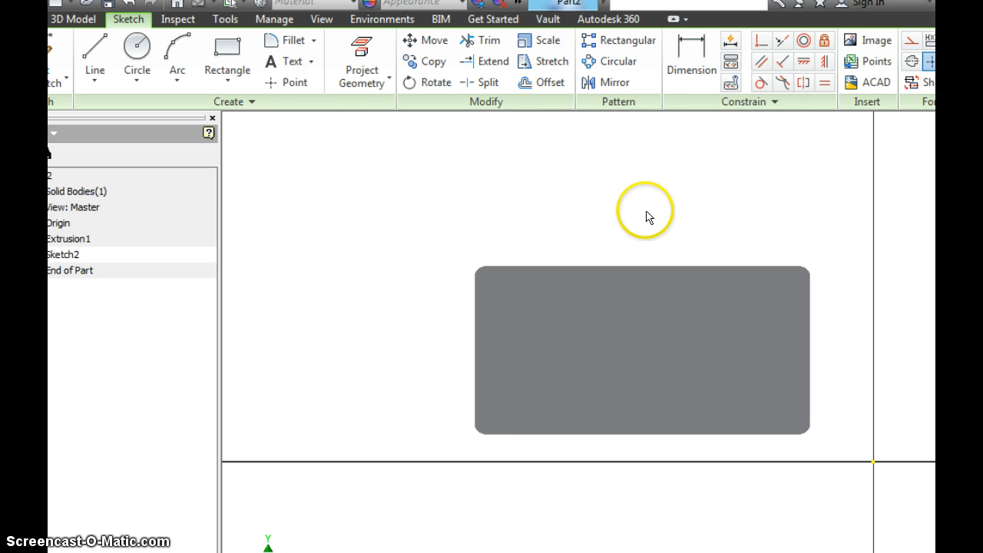
mouse_move(329, 123)
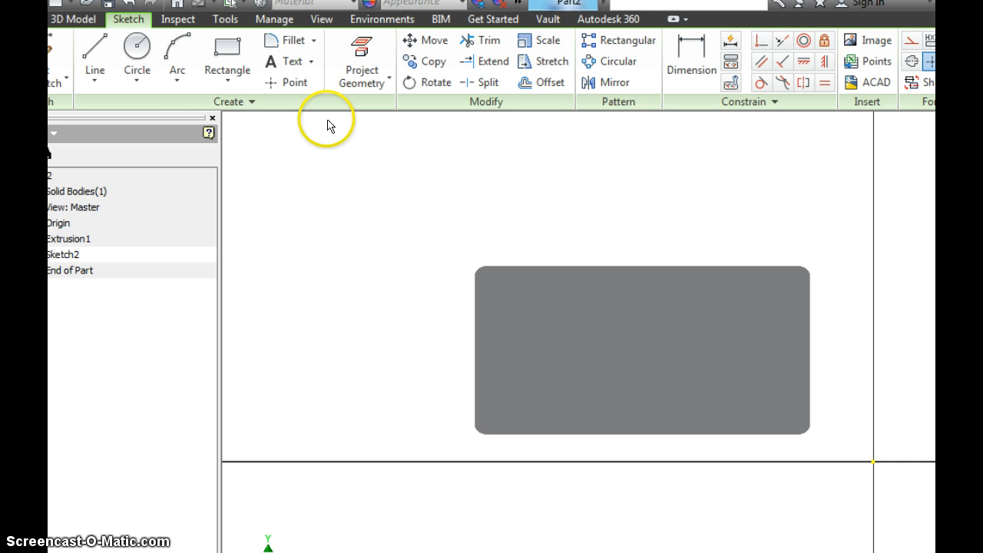
- Draw a circle centred near the plate's left edge for the key-ring hole
left_click(136, 48)
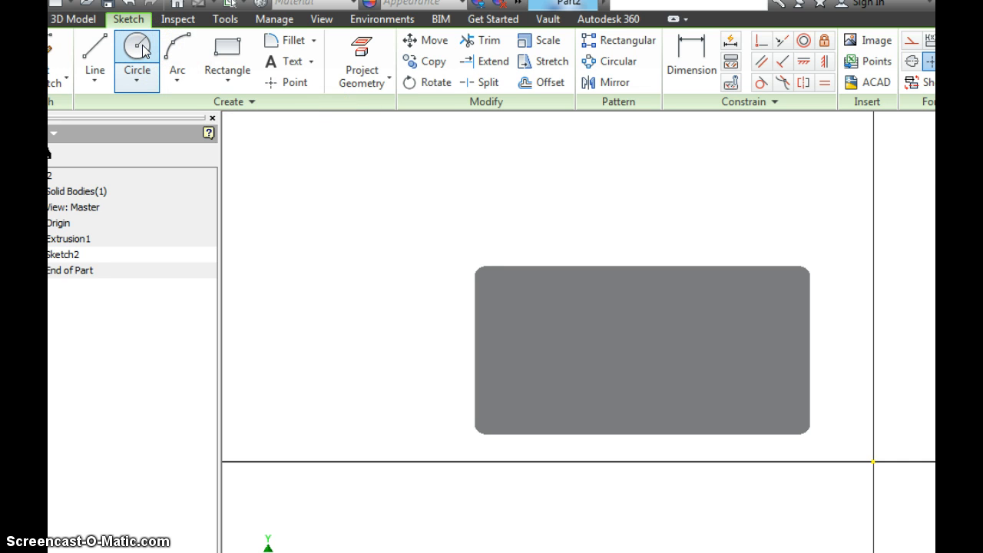
mouse_move(136, 50)
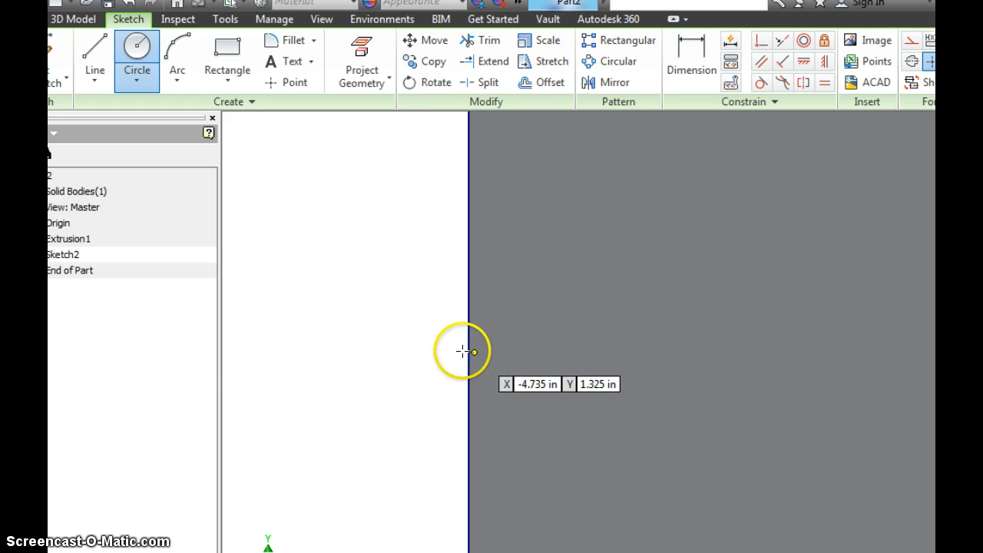
mouse_move(550, 353)
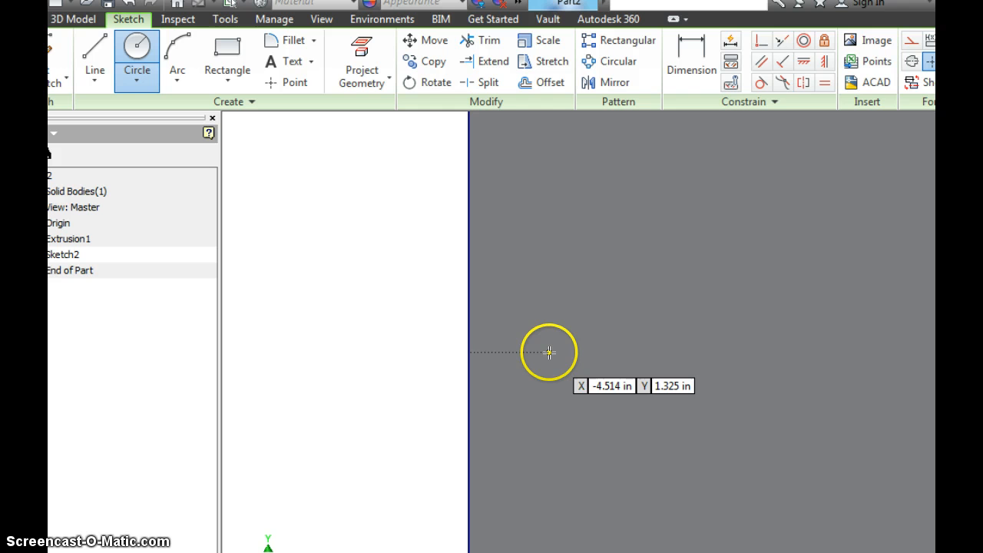
left_click(551, 354)
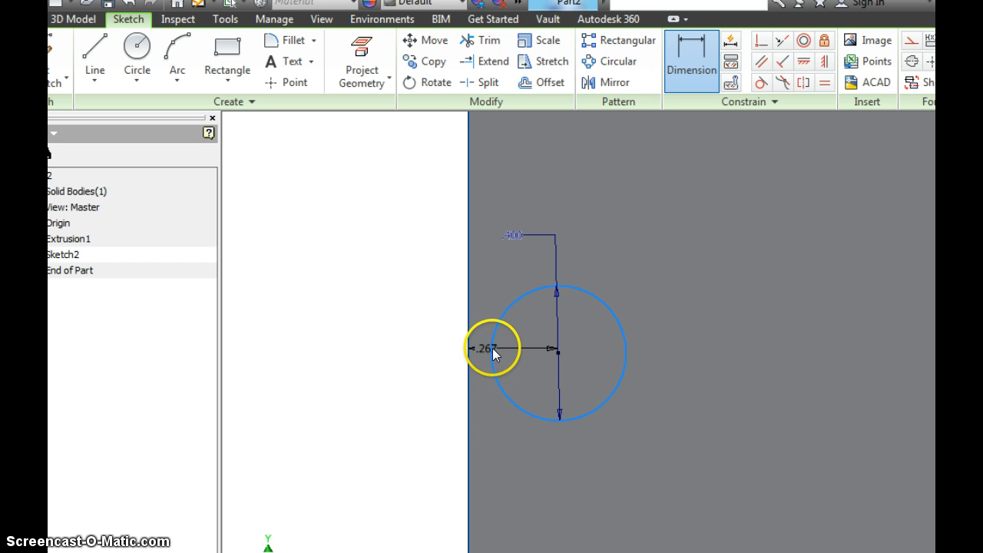
- Set the circle's centre 0.4 in from the plate's left edge
double_click(486, 349)
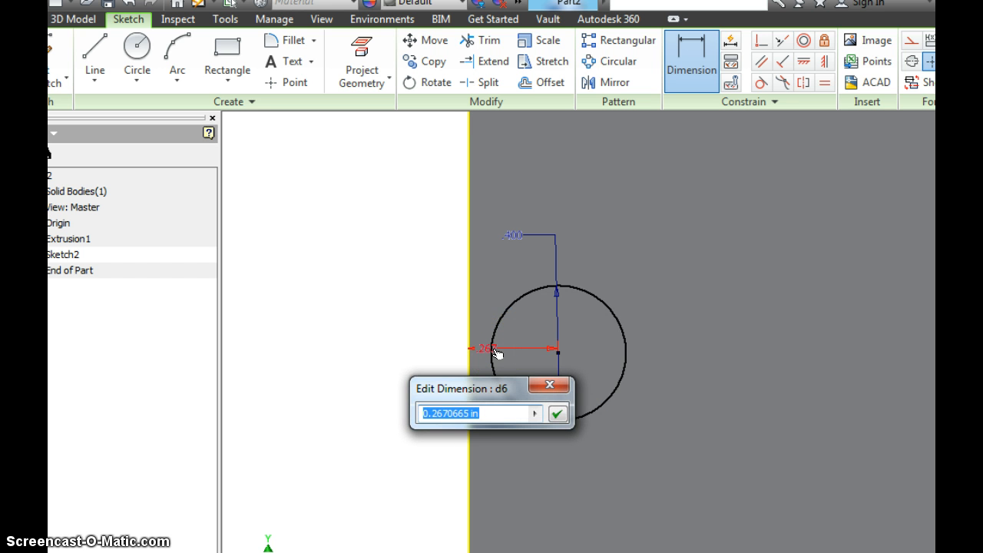
type("0.4")
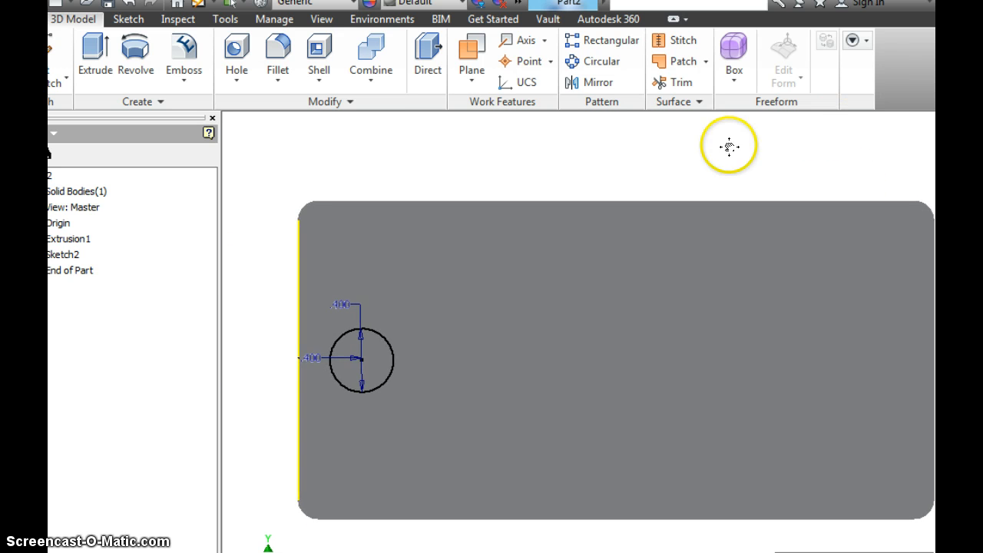
- Cut-extrude the circle through All to make the keychain hole (Extrusion2)
left_click(344, 377)
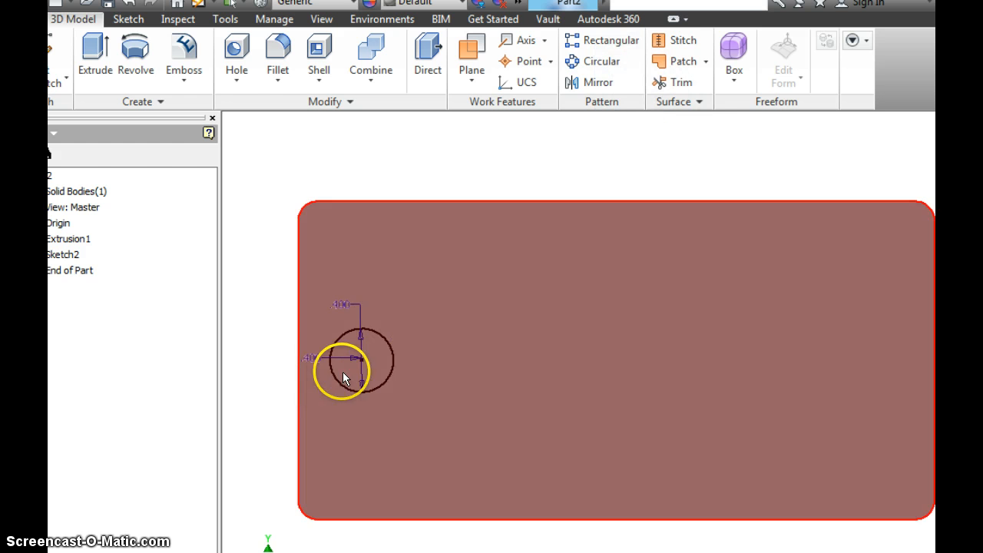
left_click(95, 54)
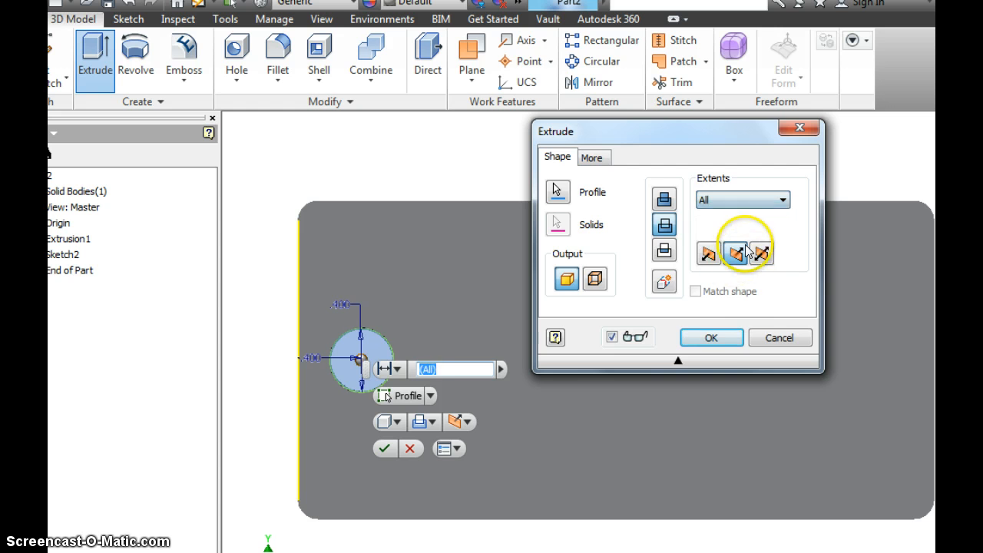
left_click(710, 338)
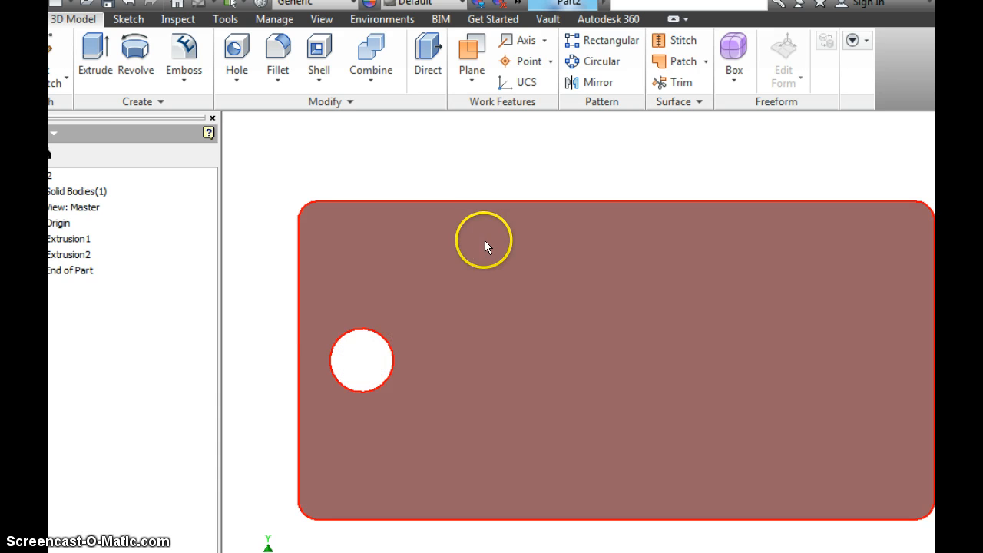
left_click(484, 240)
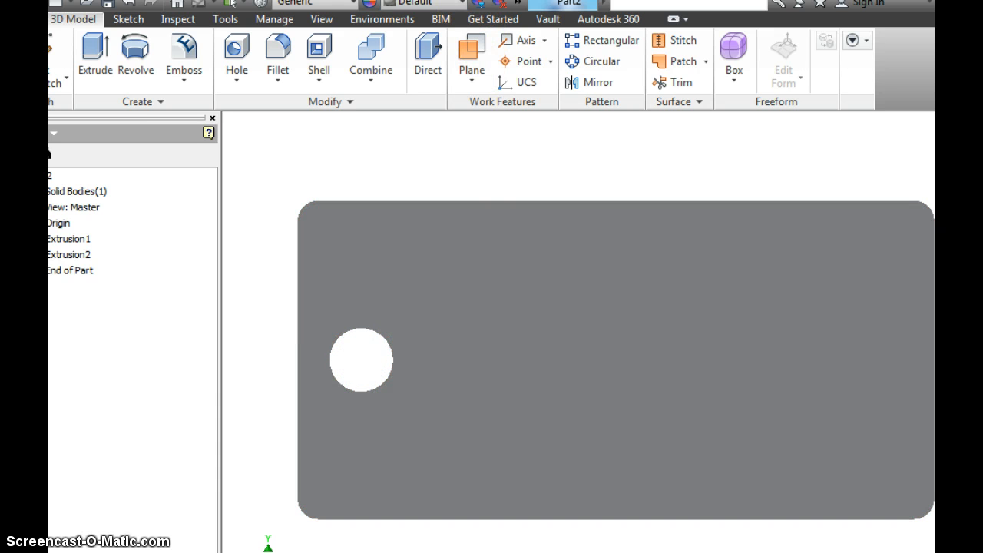
- Apply the Light Red appearance to the plate from the Appearance list
left_click(461, 9)
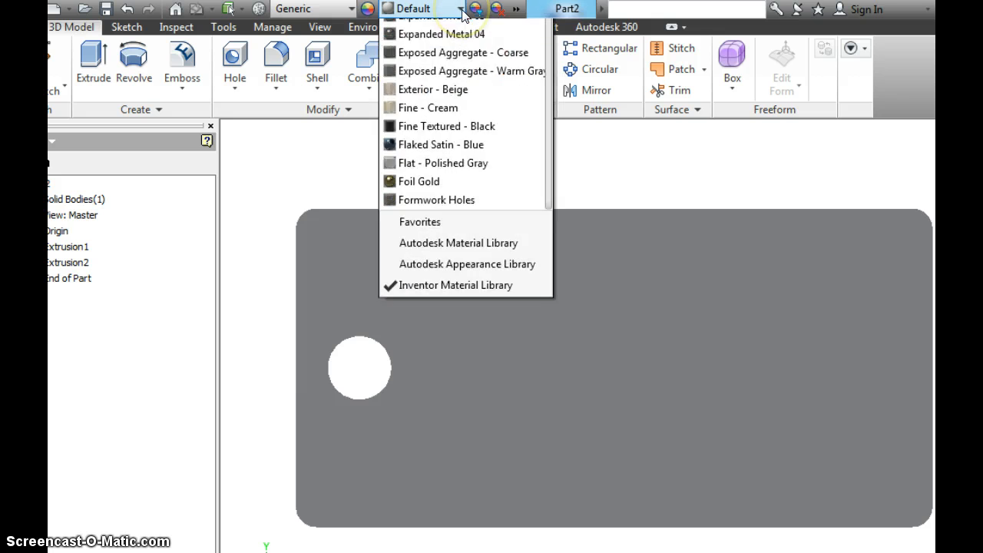
scroll("down", 3)
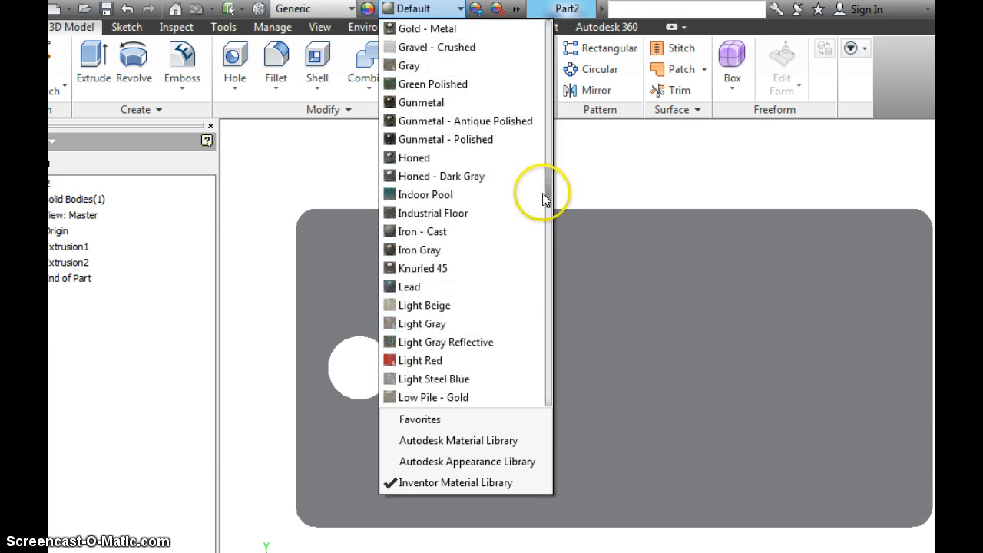
scroll("down", 3)
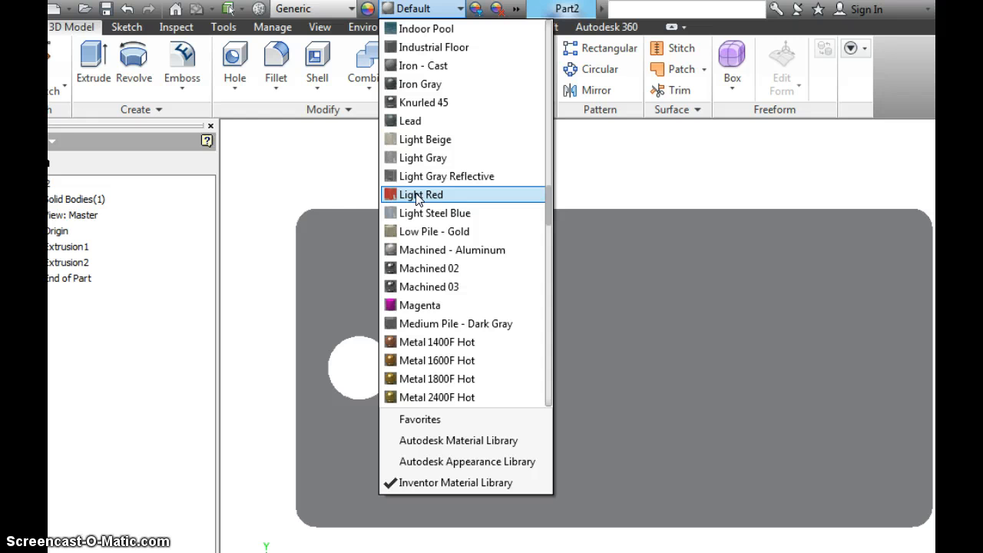
left_click(425, 194)
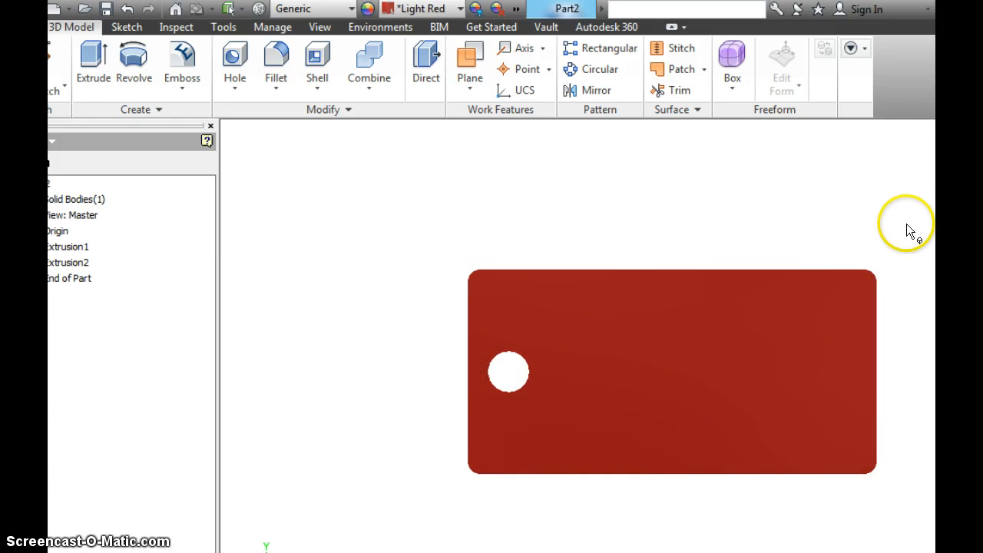
mouse_move(620, 223)
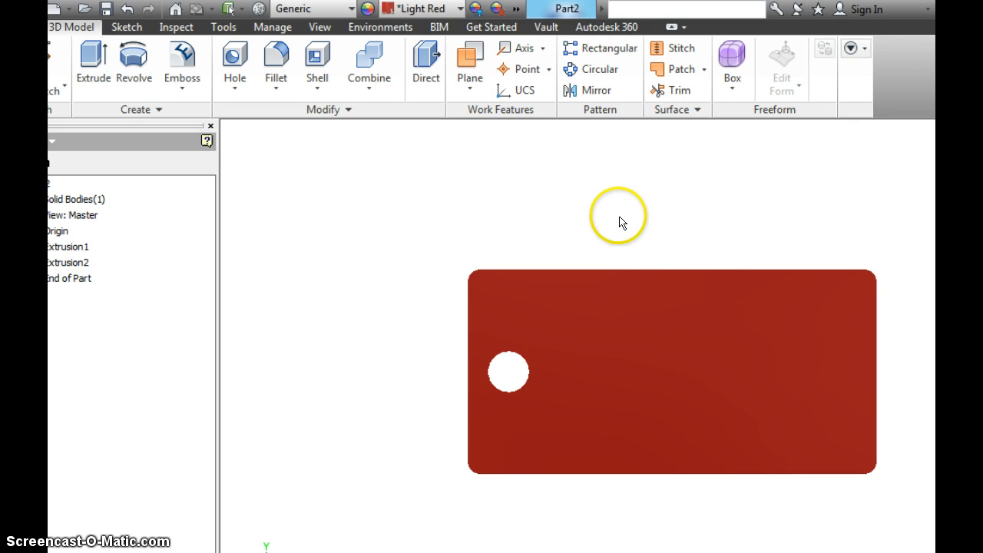
- Start Sketch3 on the plate face and drag a text box right of the hole
right_click(618, 215)
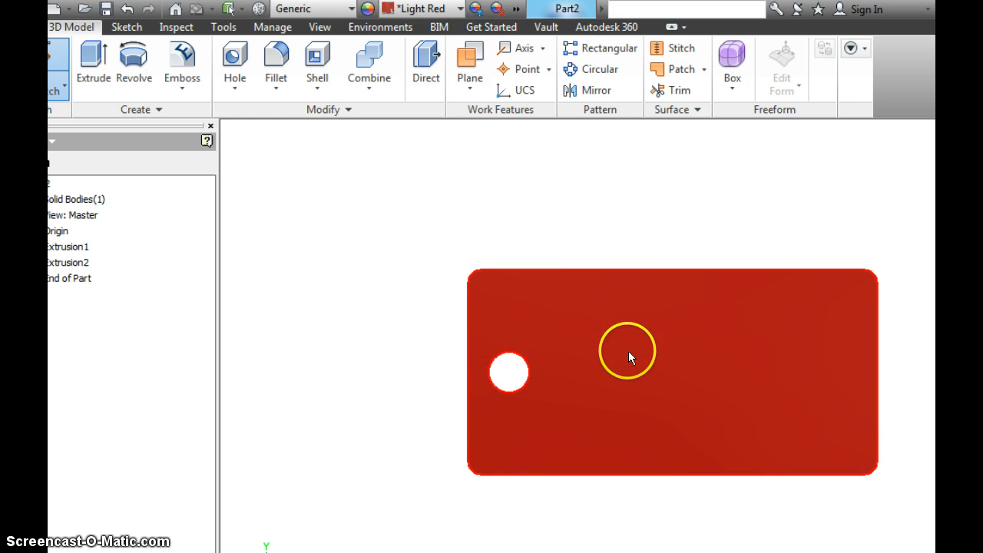
left_click(126, 27)
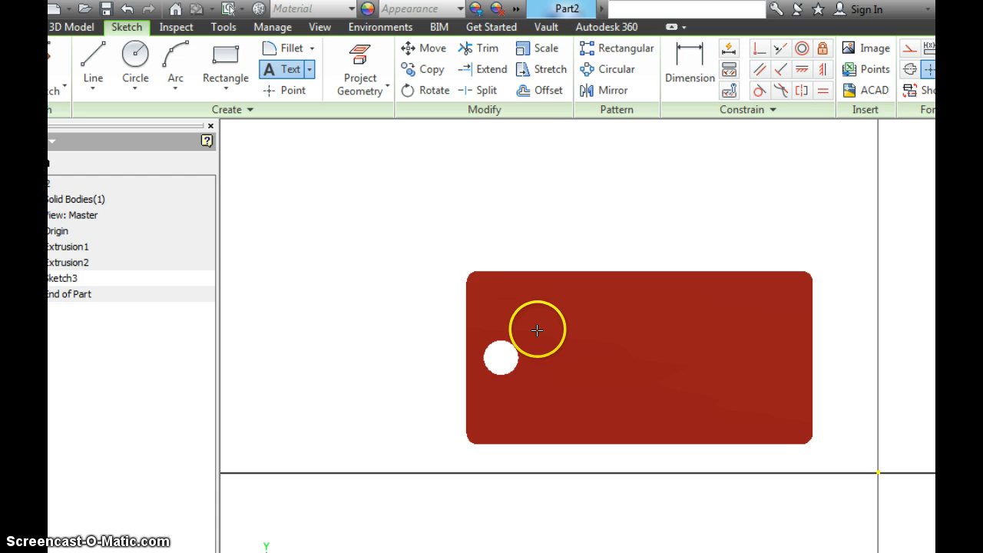
left_click_drag(538, 330, 504, 333)
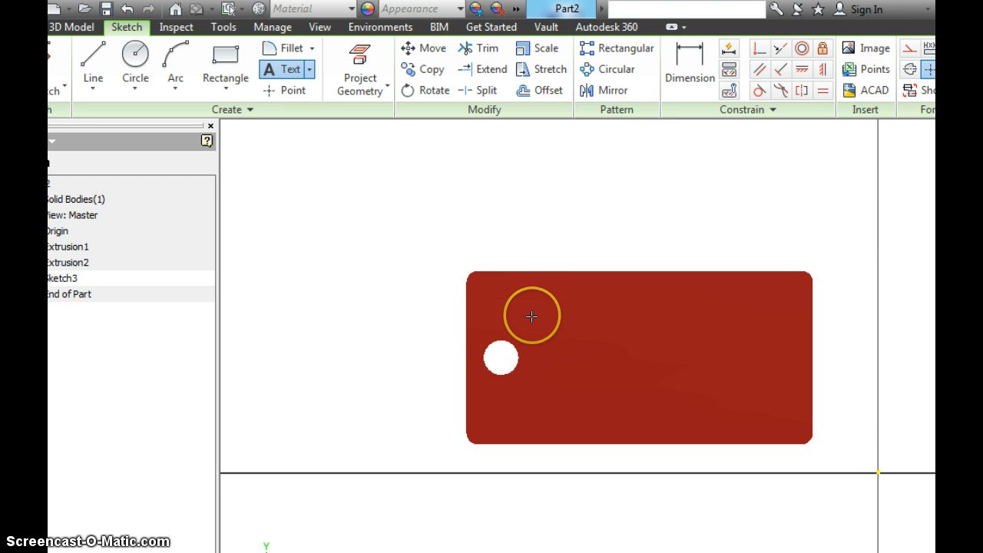
left_click_drag(531, 313, 613, 407)
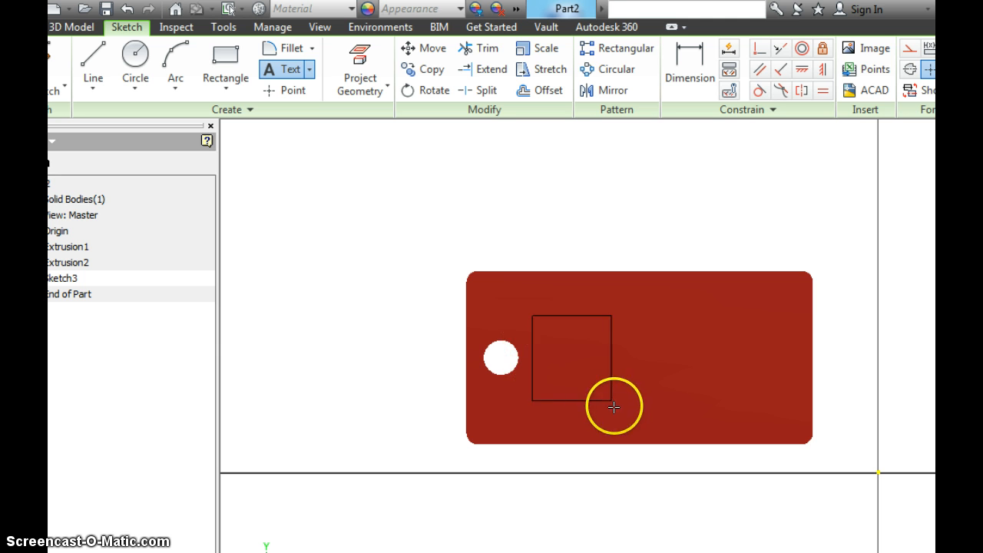
left_click_drag(613, 407, 782, 409)
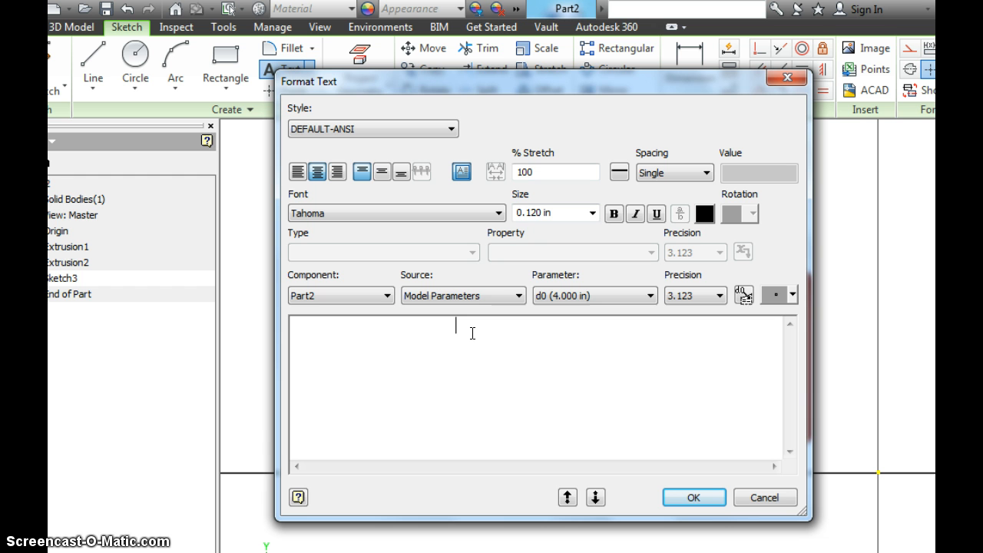
- Enter 'Hornets' and set its font to Script MT Bold
type("Hornets")
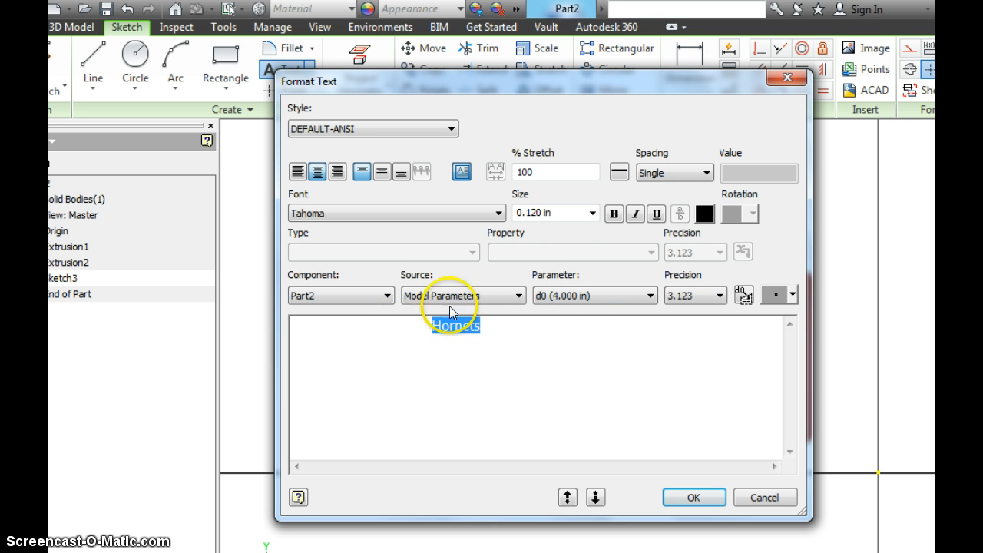
left_click(615, 214)
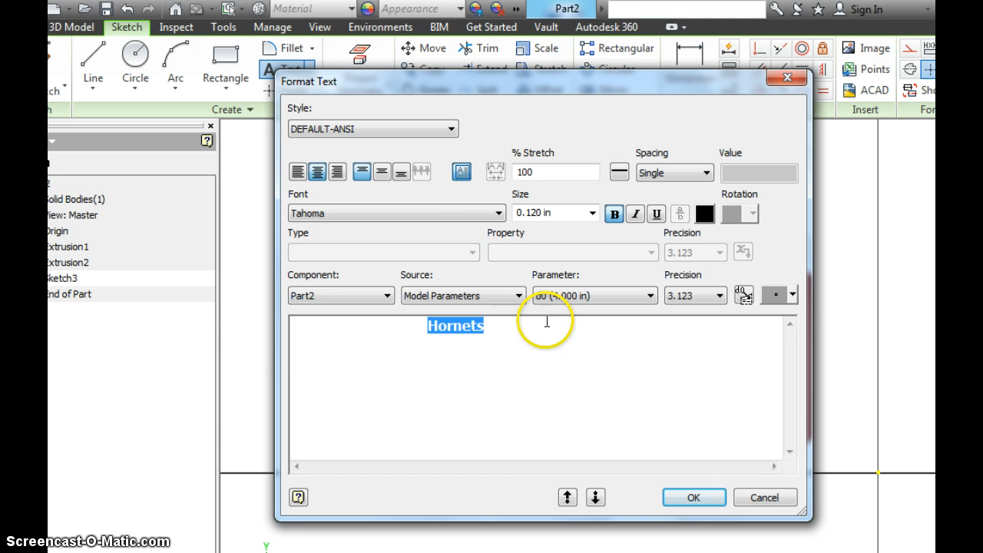
left_click(497, 212)
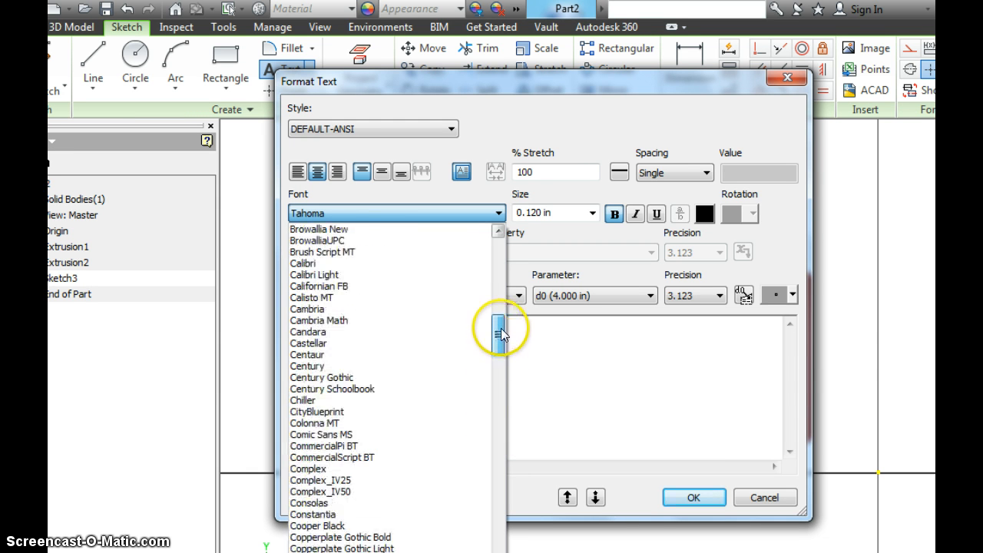
left_click_drag(501, 323, 501, 318)
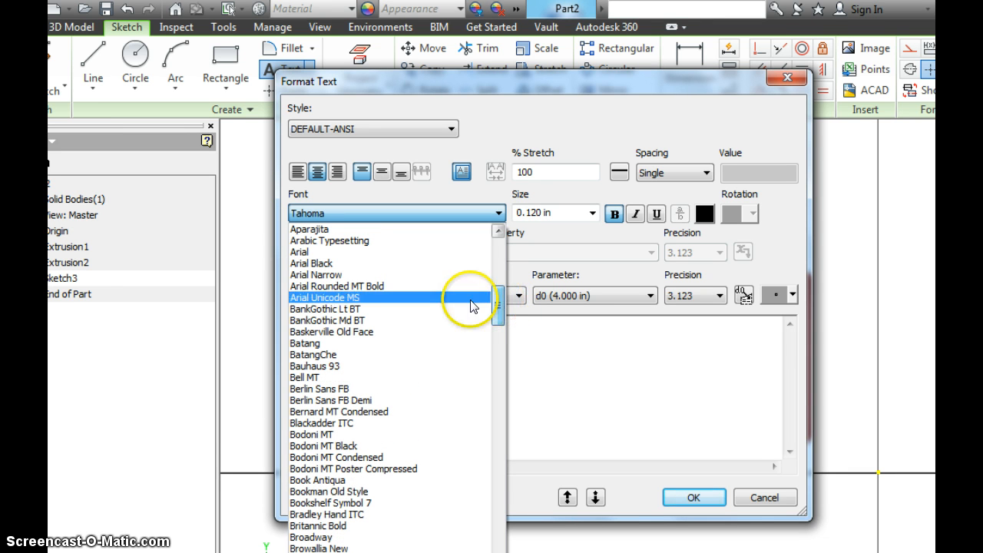
left_click(336, 286)
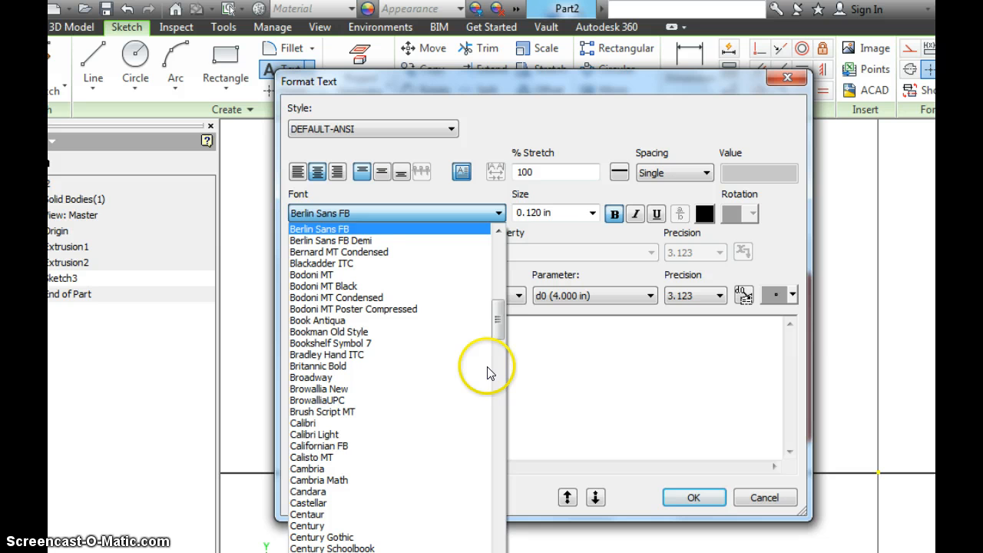
- Set the text size to 0.75 in and confirm the formatting
scroll("down", 3)
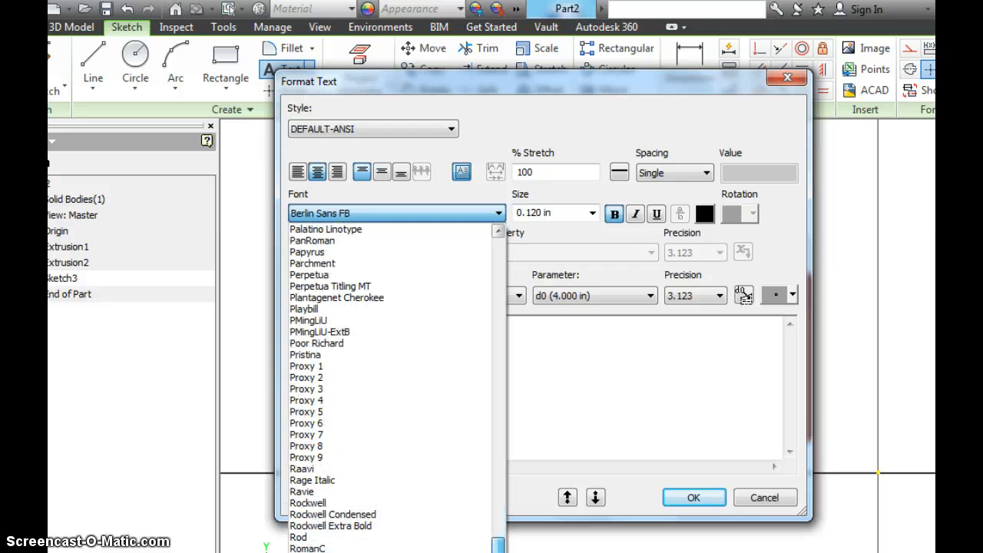
scroll("down", 3)
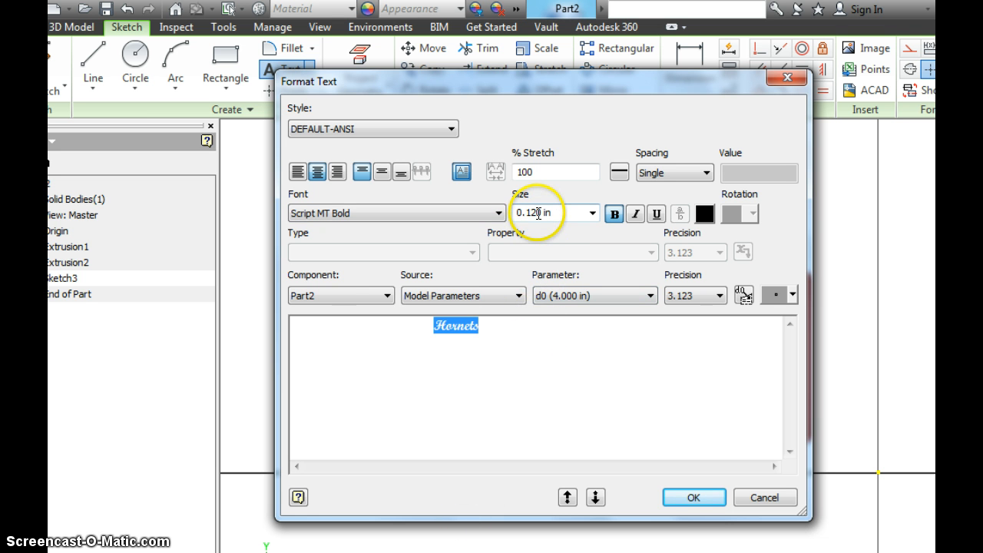
triple_click(538, 212)
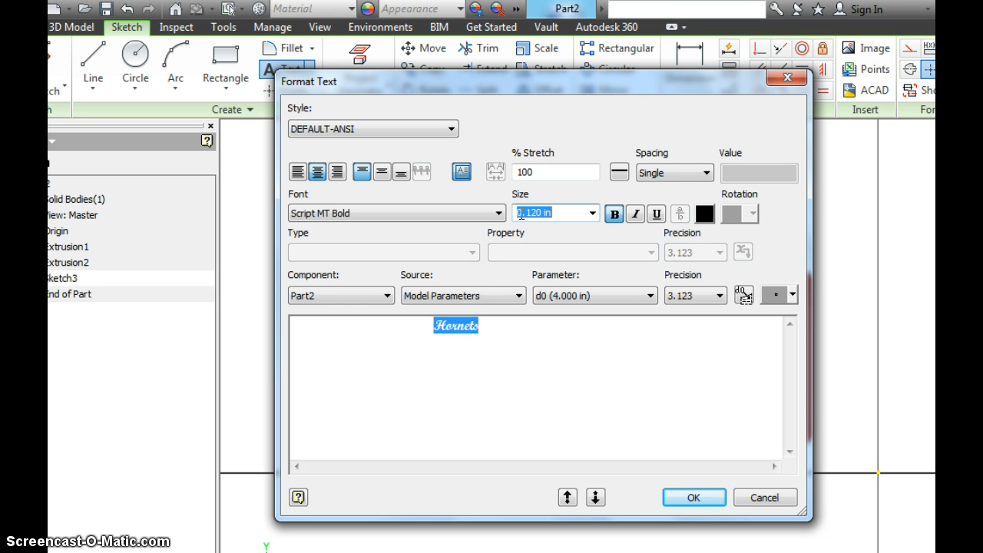
type("0.75")
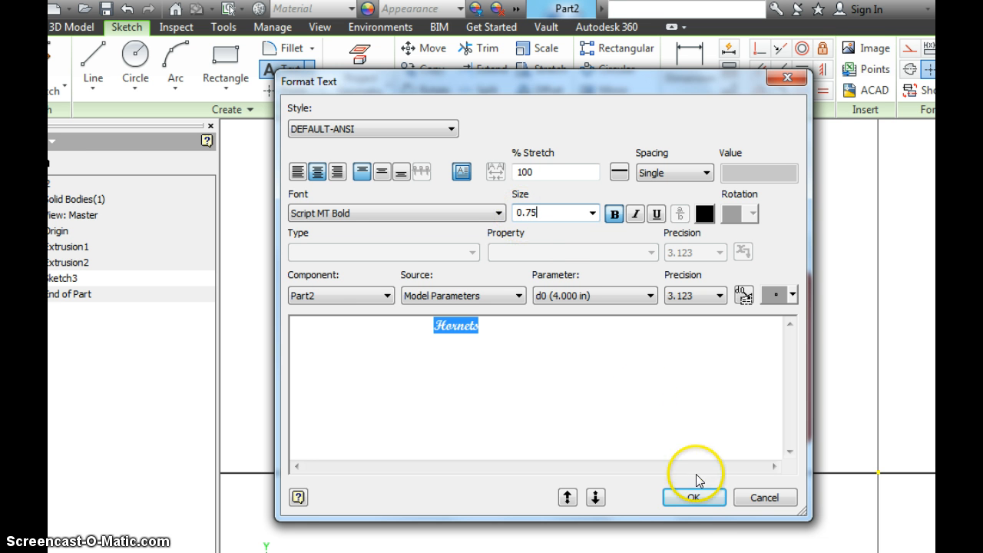
left_click(693, 497)
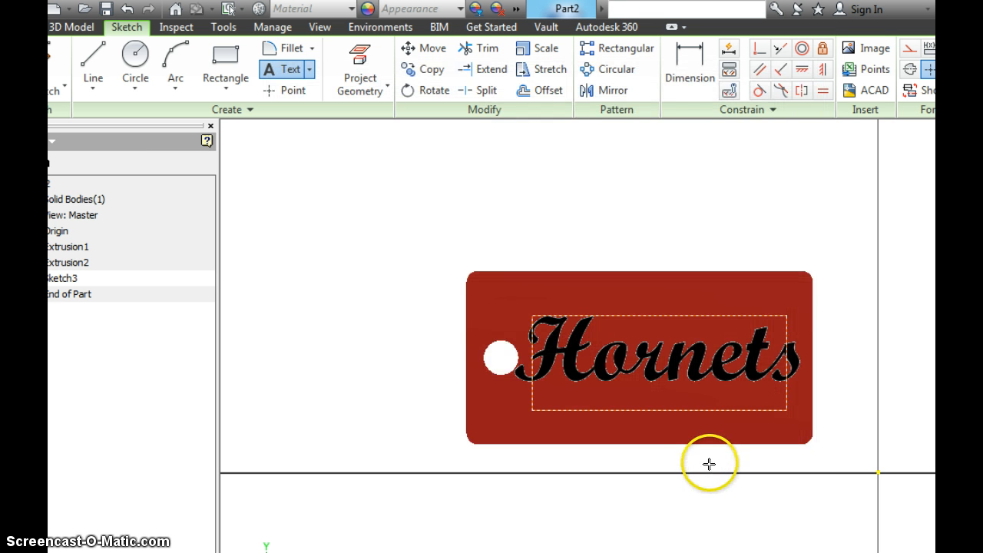
mouse_move(651, 237)
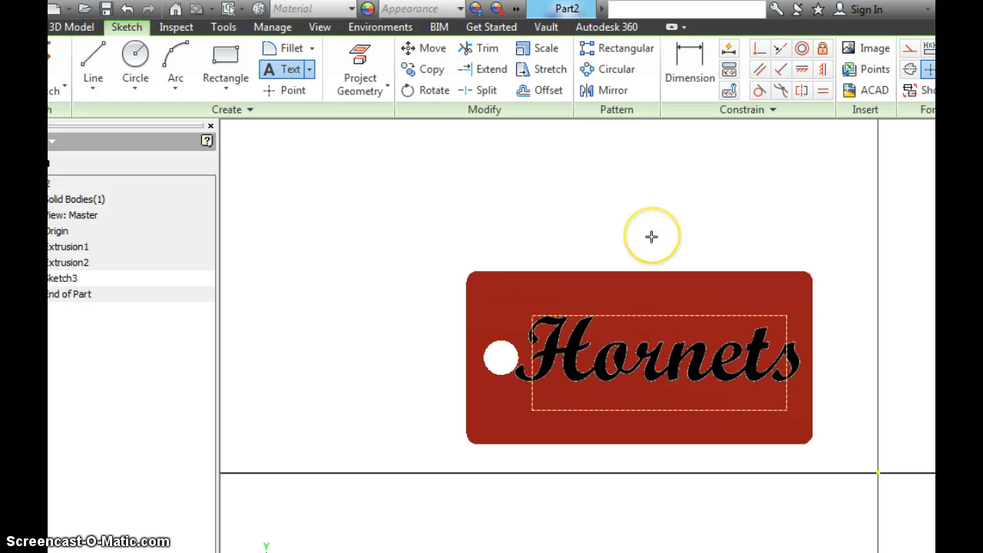
mouse_move(648, 237)
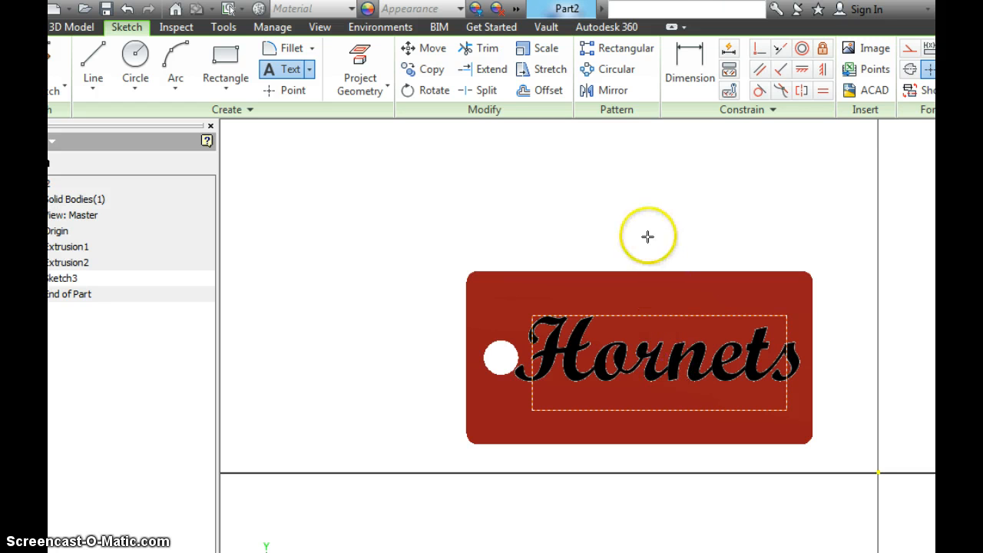
mouse_move(523, 374)
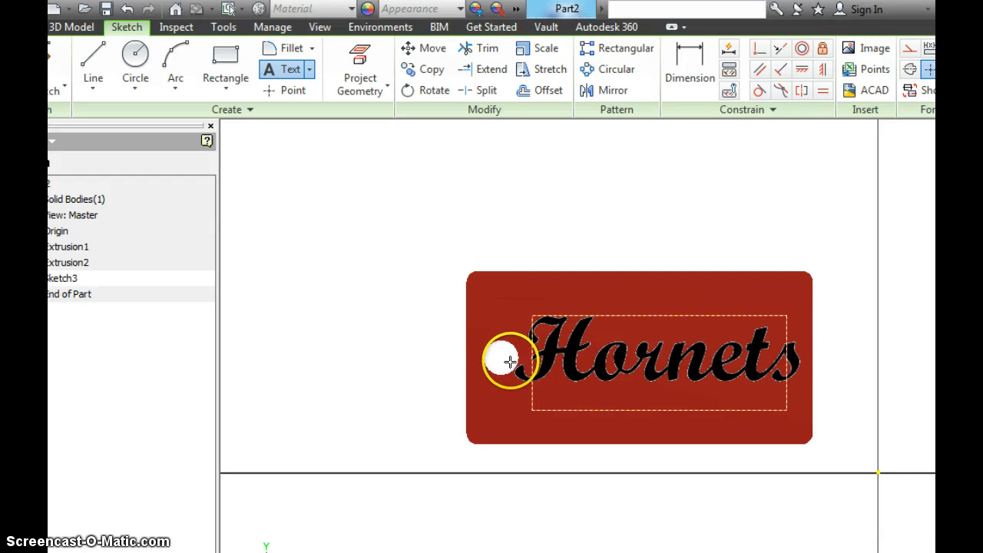
mouse_move(535, 316)
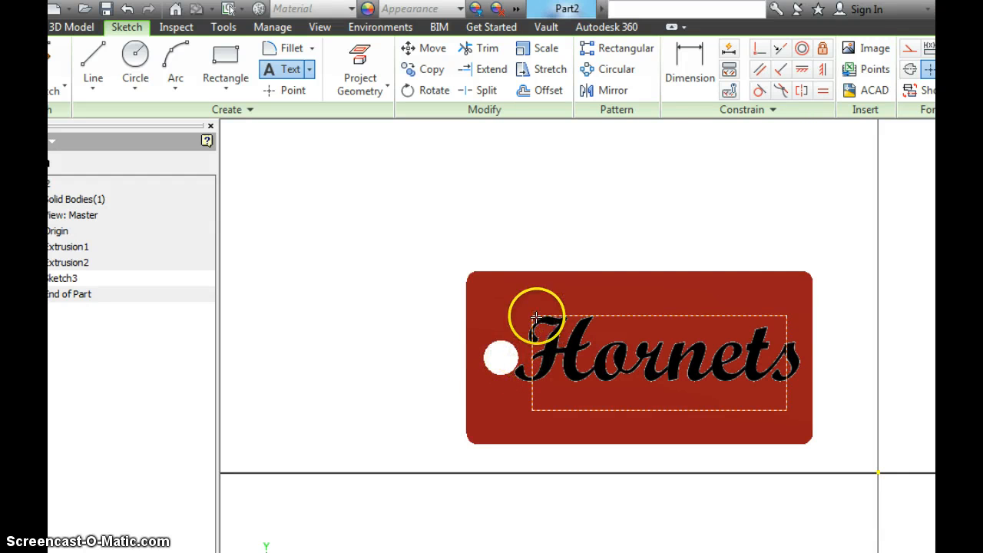
mouse_move(592, 307)
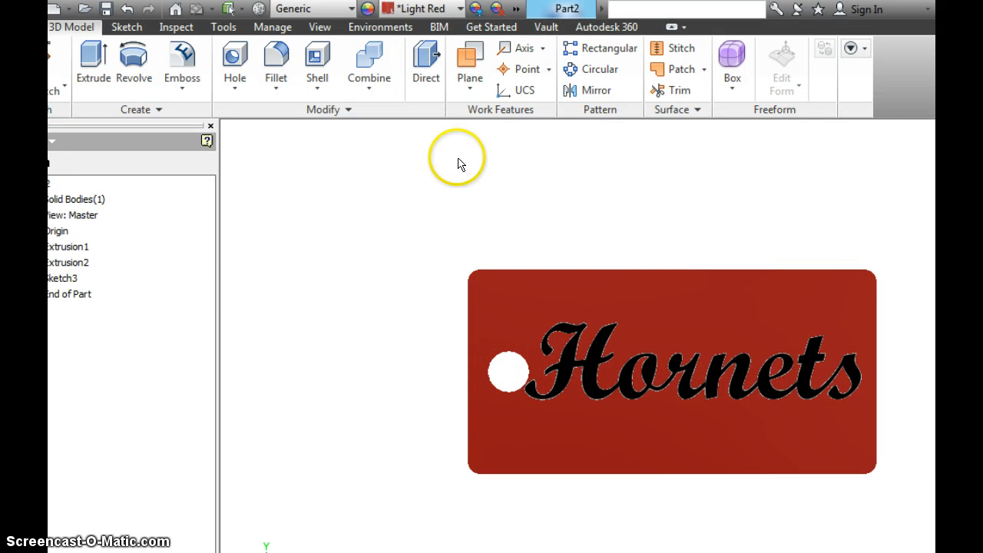
- Engrave the Hornets profile 0.25 in into the plate with a silver-grey appearance
left_click(181, 64)
type(".25")
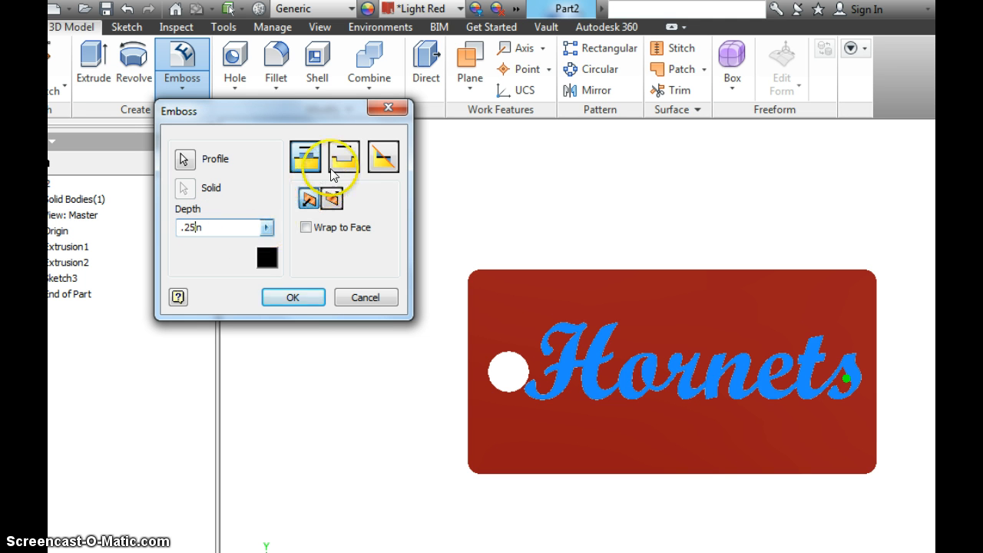
mouse_move(344, 156)
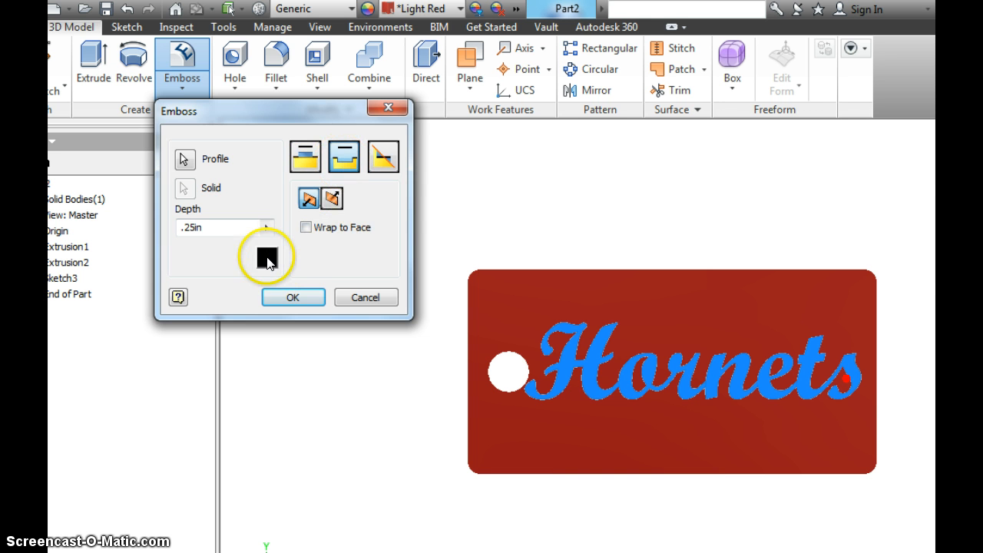
left_click(268, 255)
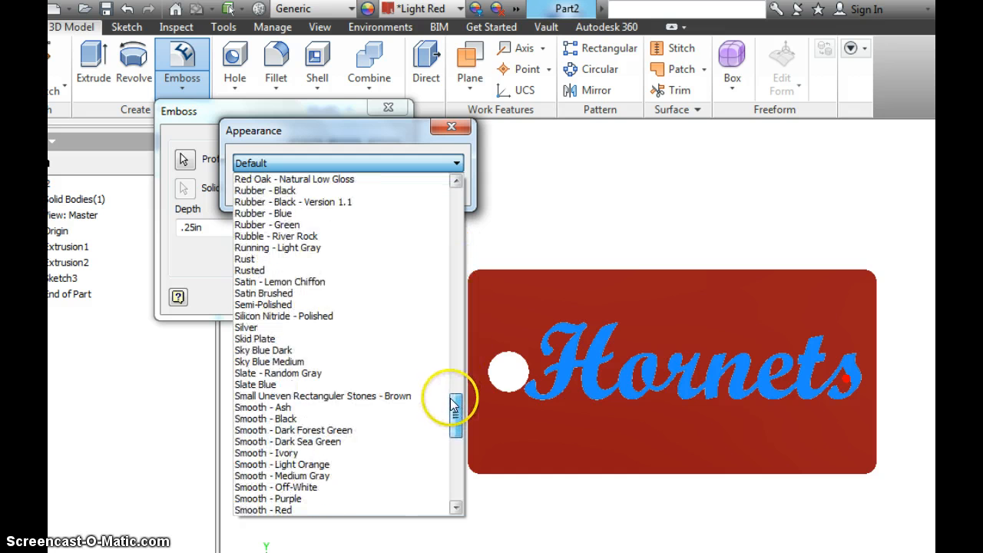
left_click_drag(455, 402, 454, 461)
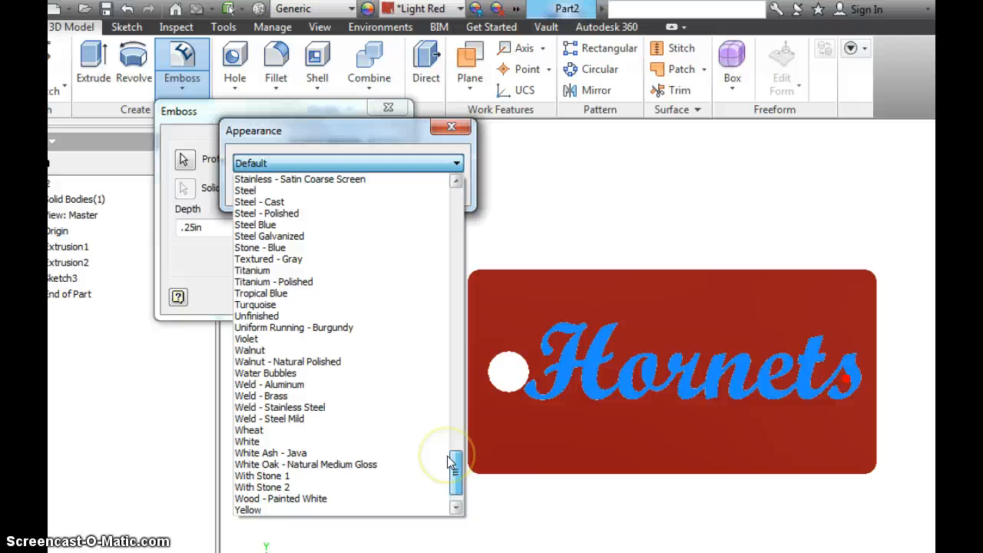
left_click(246, 441)
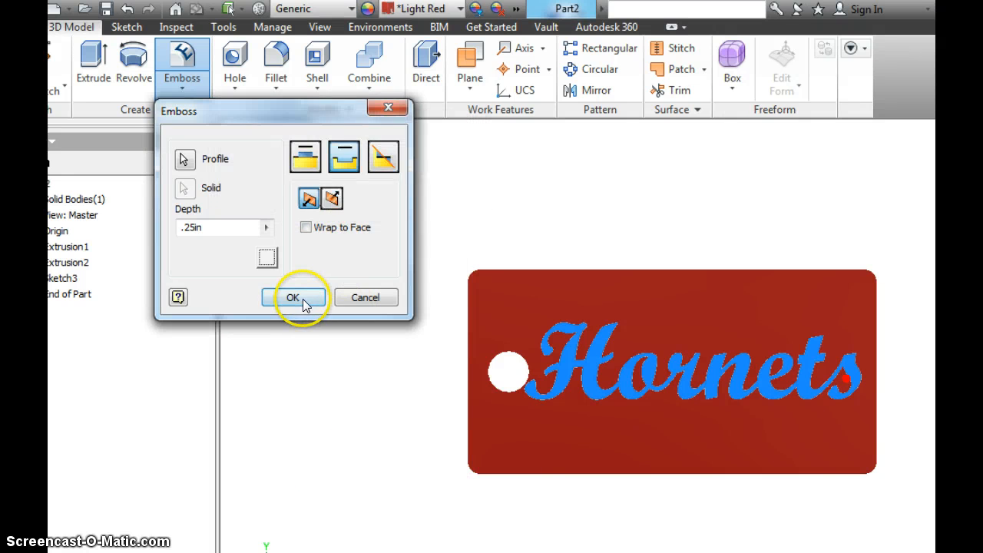
left_click(292, 298)
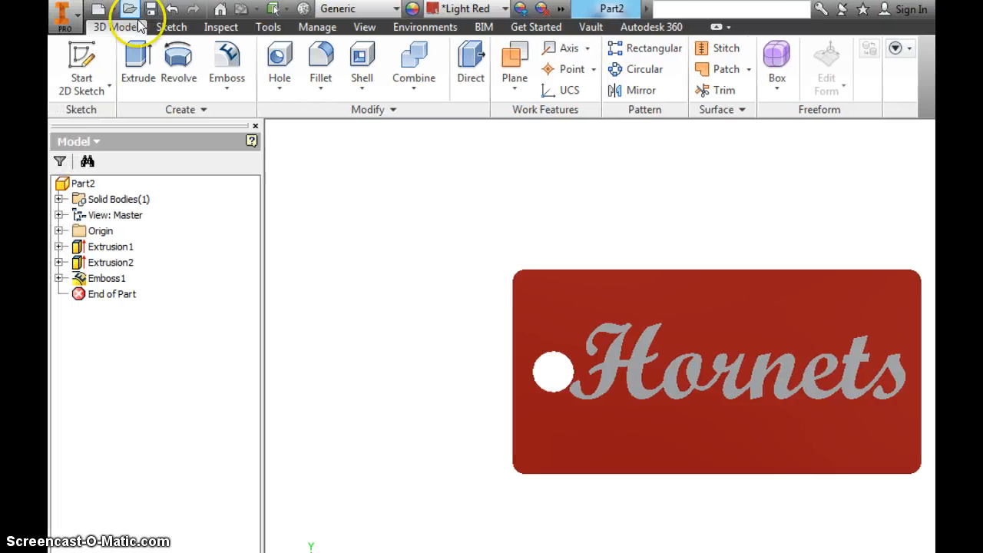
- Save the part for the first time as HCMSKeychain
left_click(64, 14)
type("HCMSKeychain")
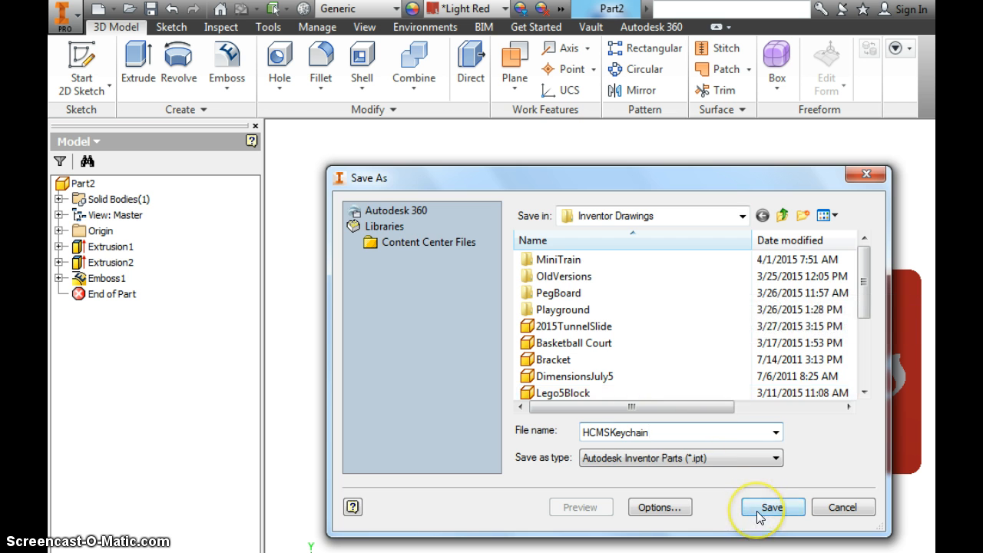
left_click(772, 507)
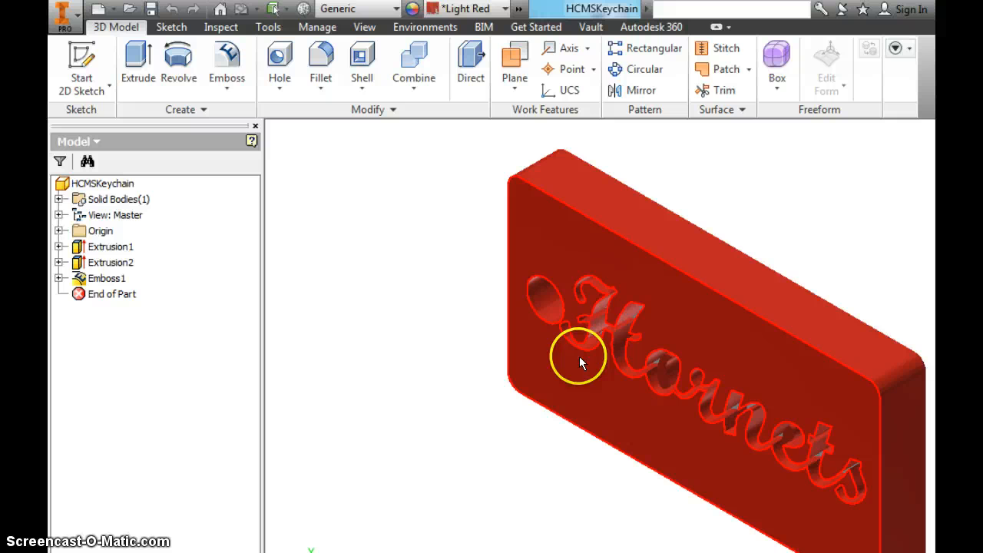
mouse_move(673, 341)
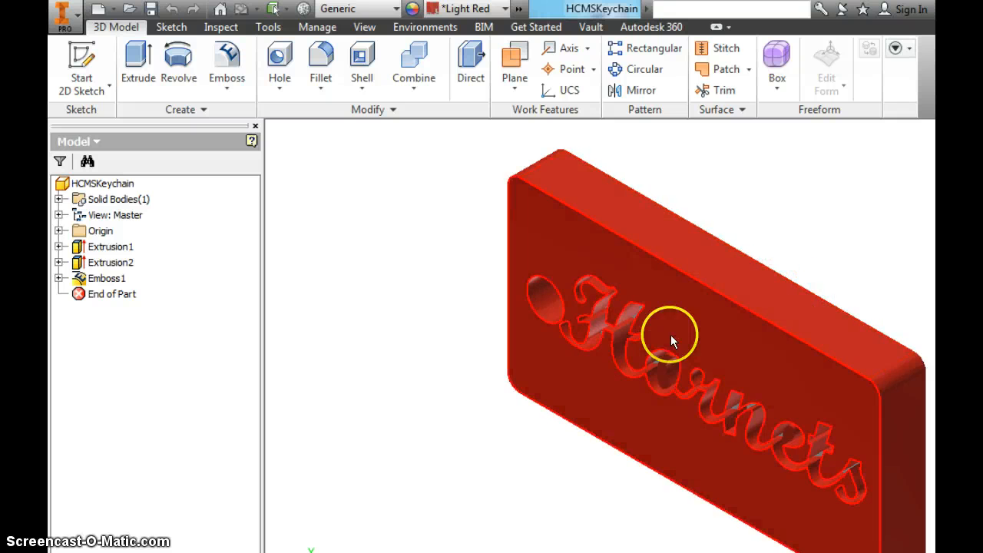